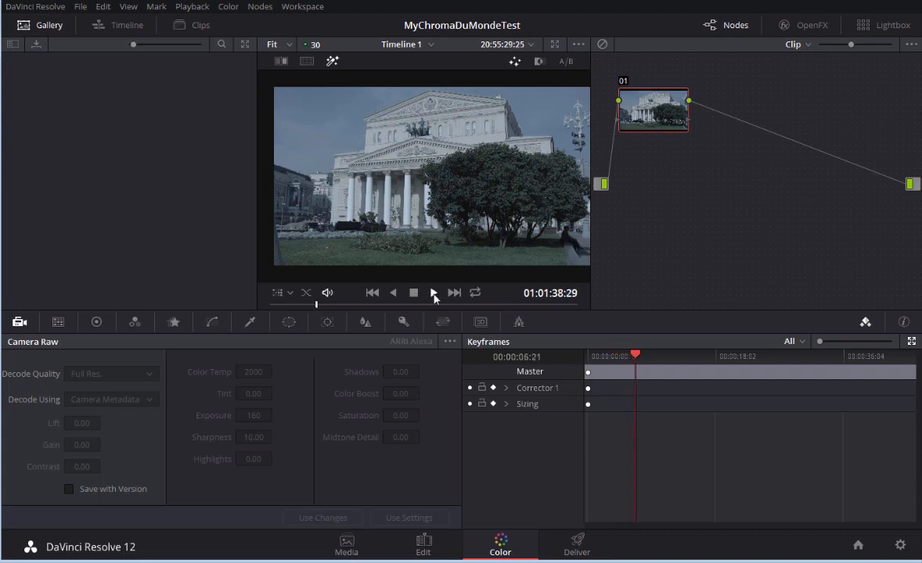
- Play the building clip forward to the frame where the colour chart is held up
left_click(432, 292)
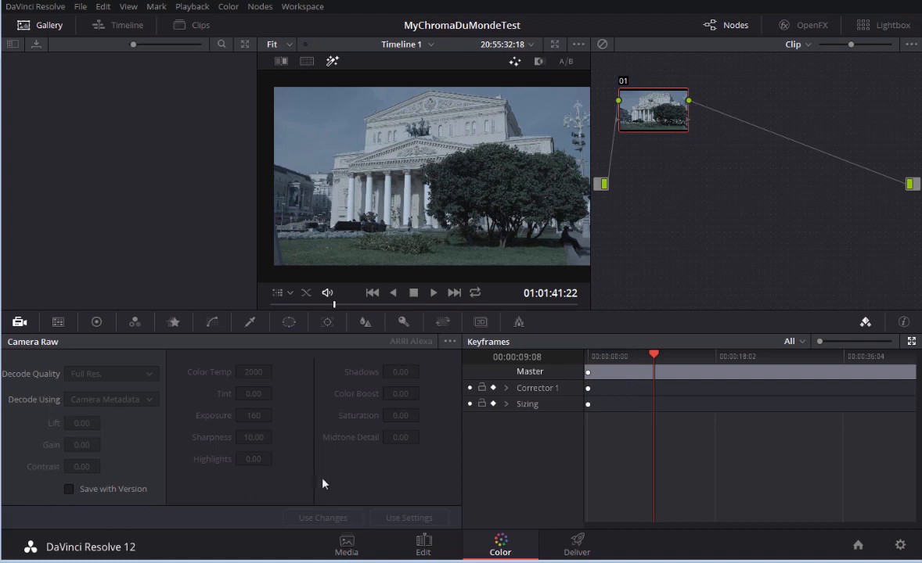
mouse_move(430, 374)
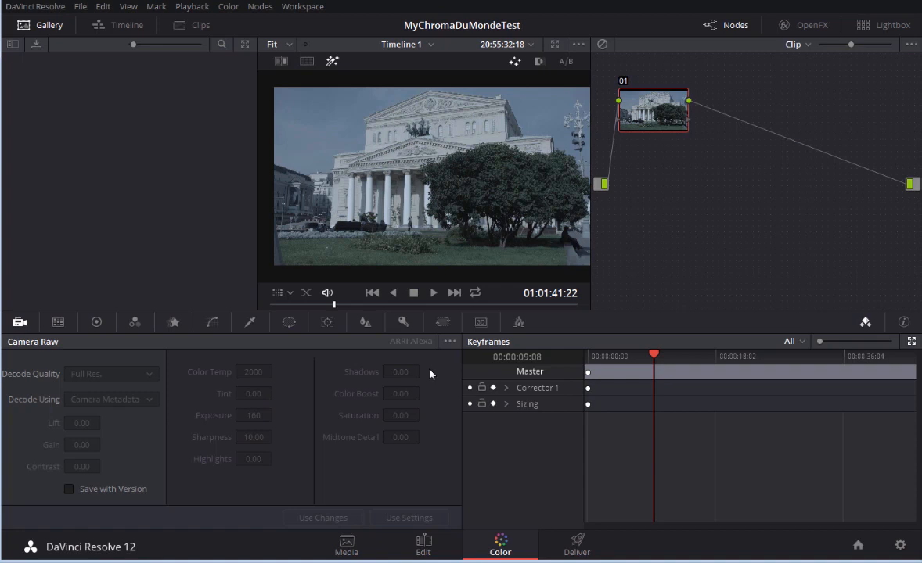
mouse_move(373, 373)
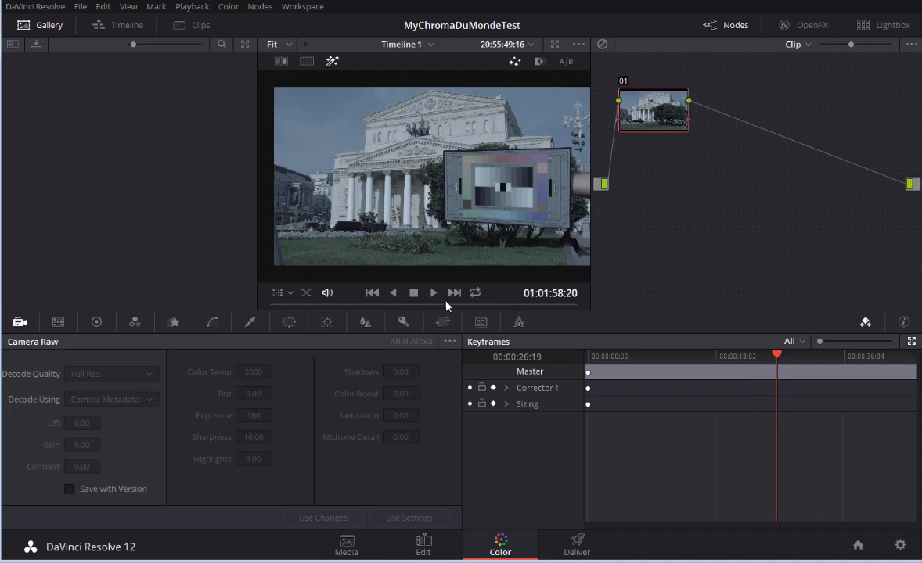
mouse_move(504, 204)
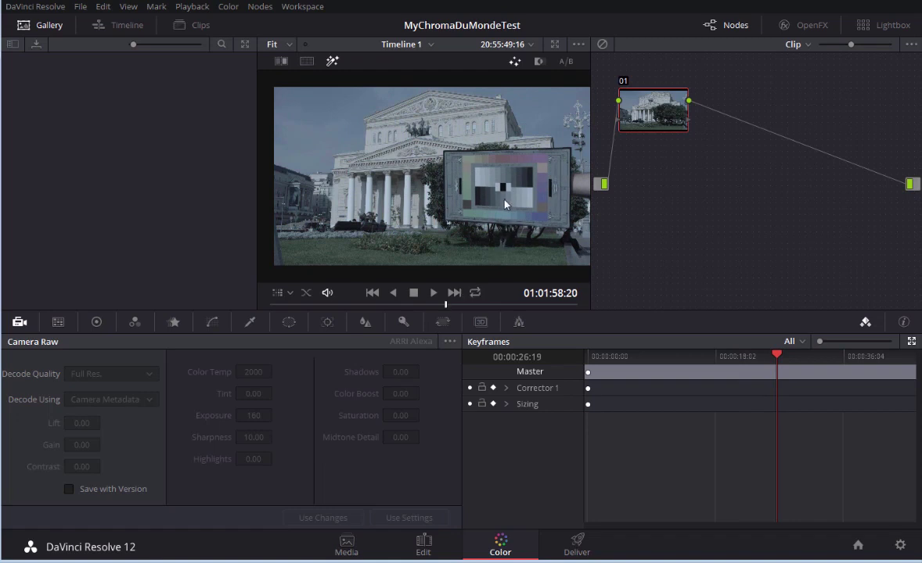
mouse_move(513, 201)
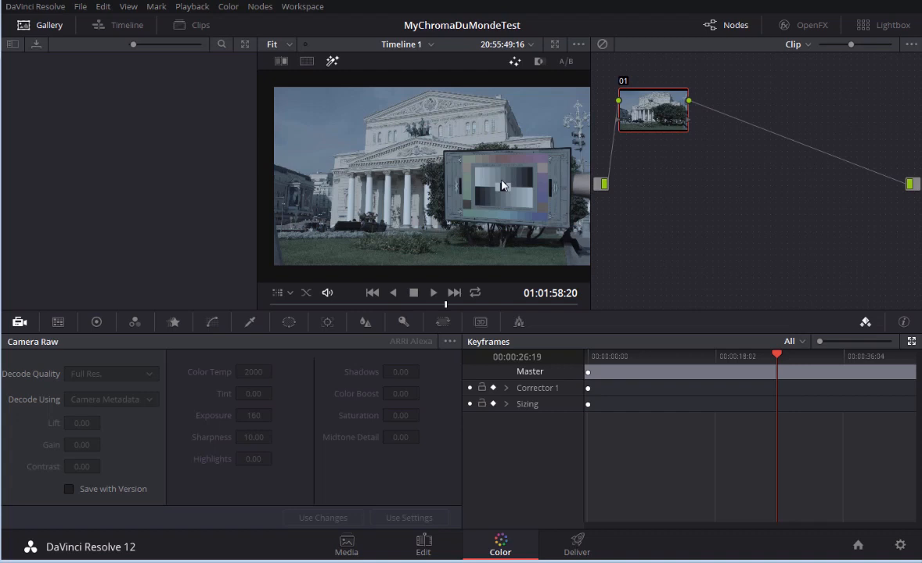
mouse_move(515, 188)
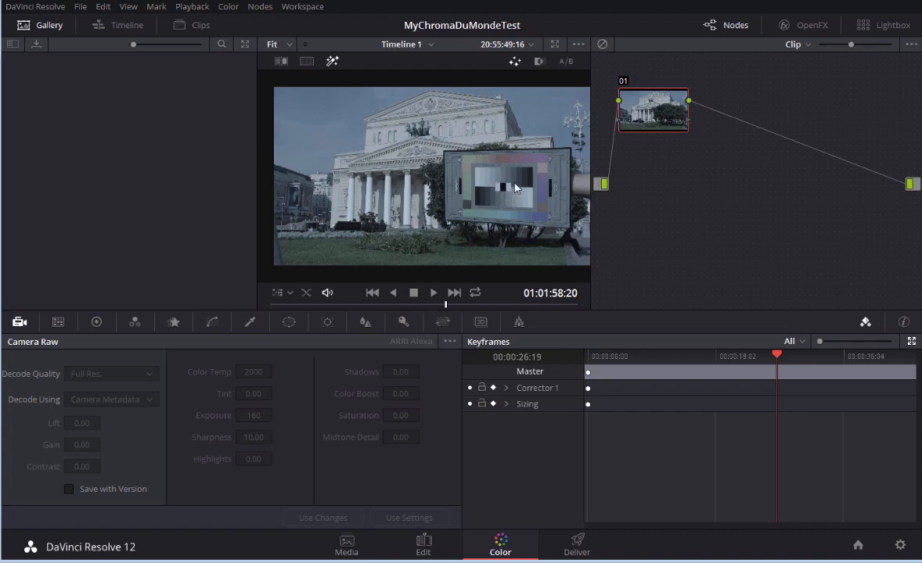
mouse_move(503, 191)
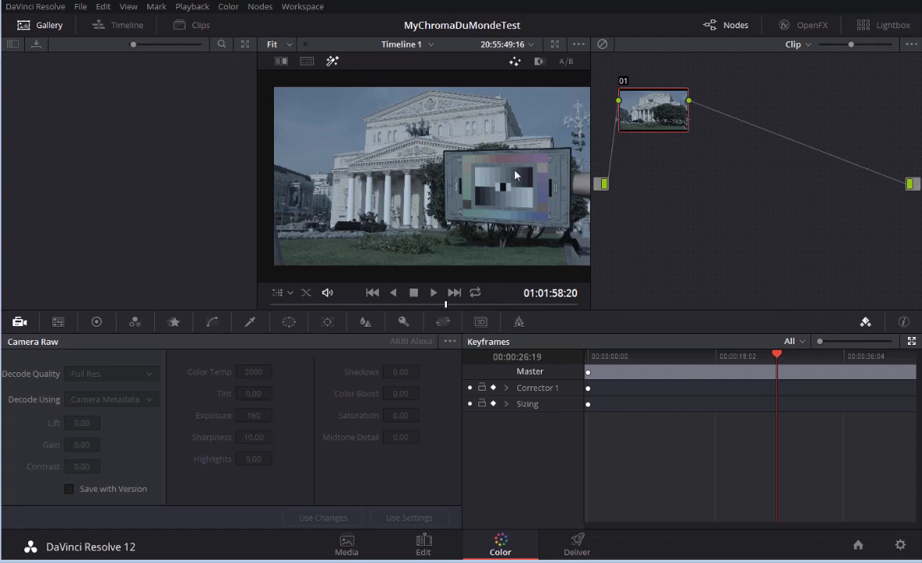
mouse_move(510, 194)
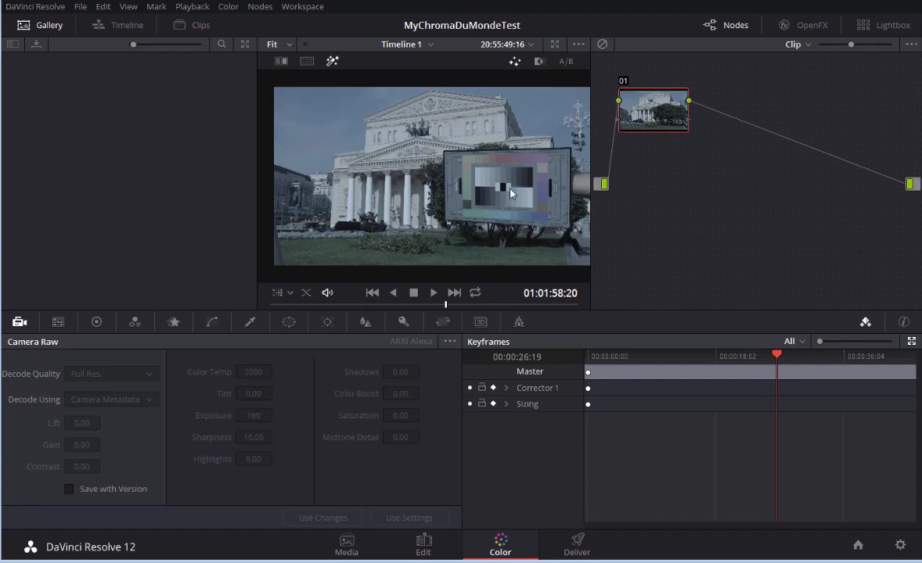
mouse_move(354, 97)
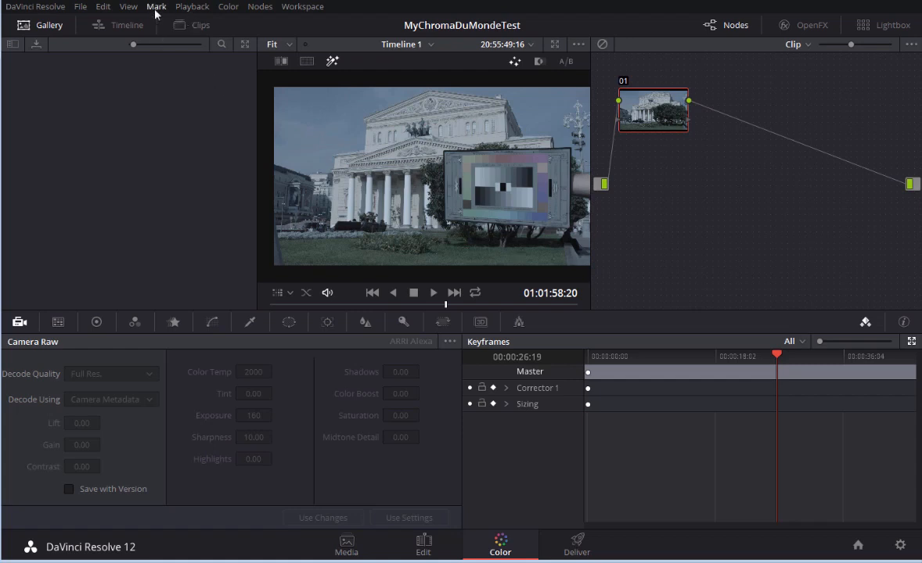
- Grab a still of the chart frame and export it as a TIFF named Test
left_click(128, 7)
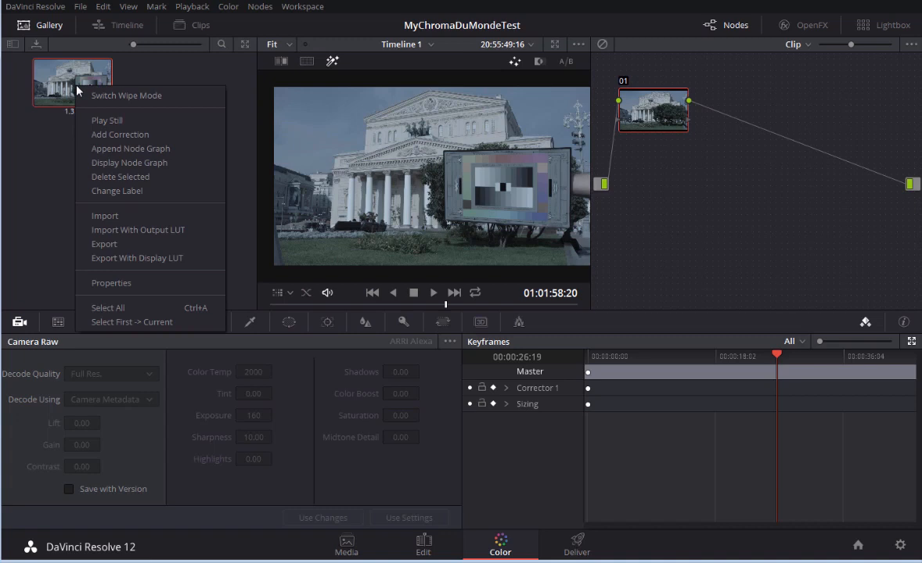
mouse_move(103, 244)
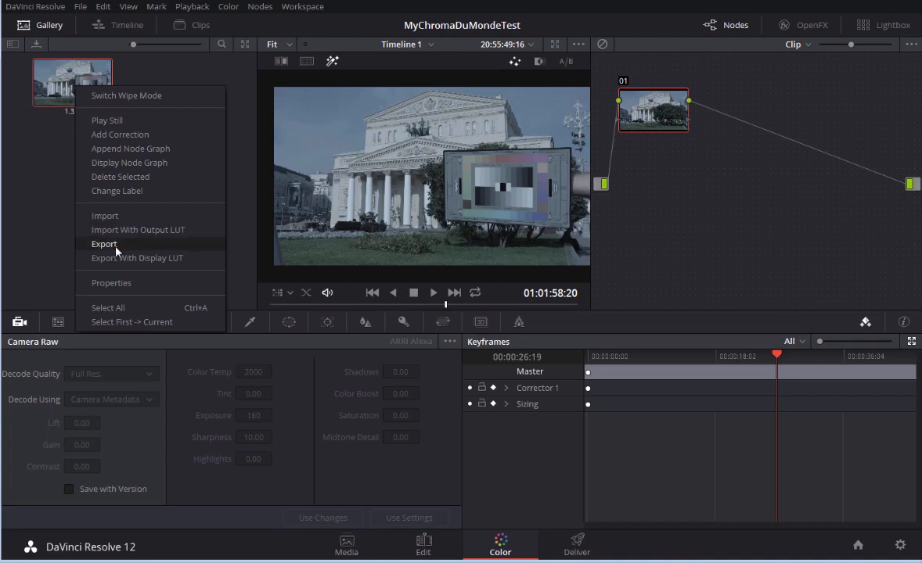
left_click(103, 244)
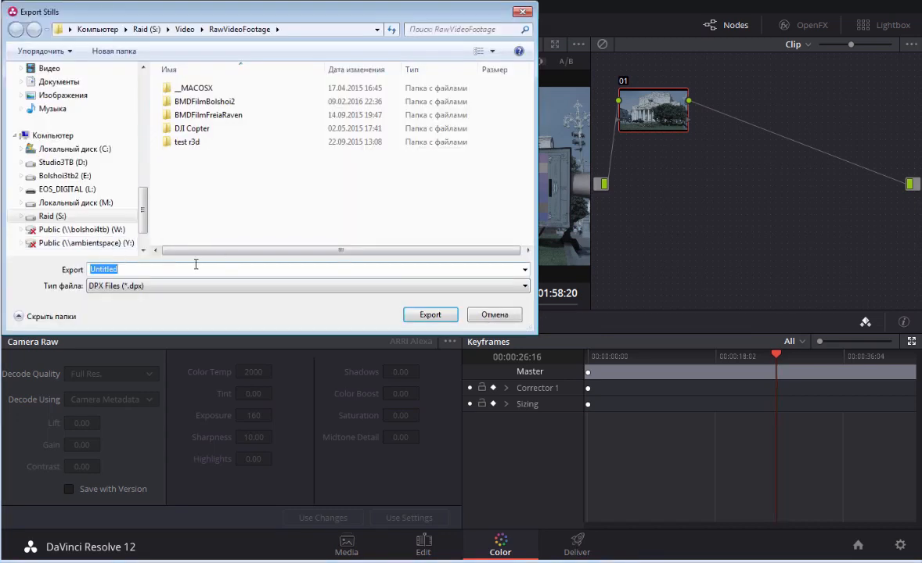
left_click(523, 285)
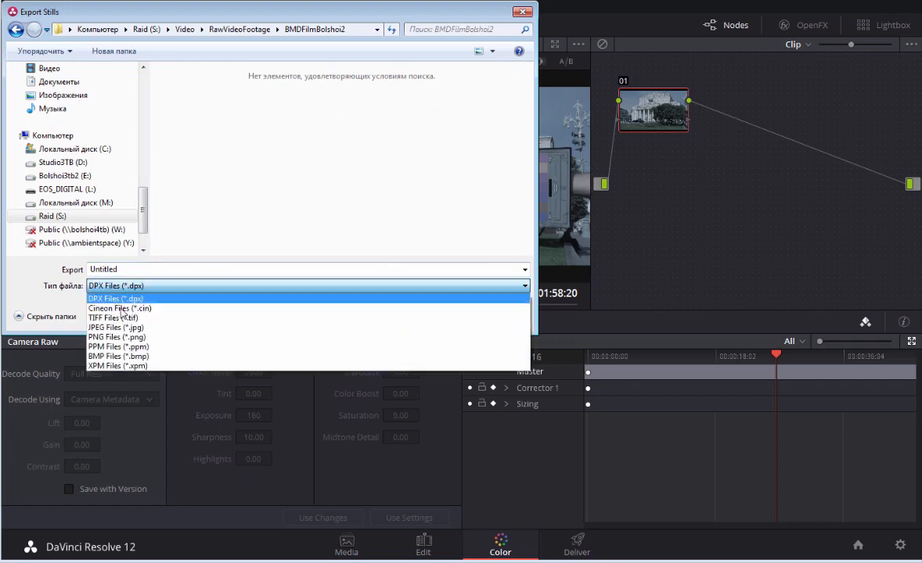
left_click(119, 319)
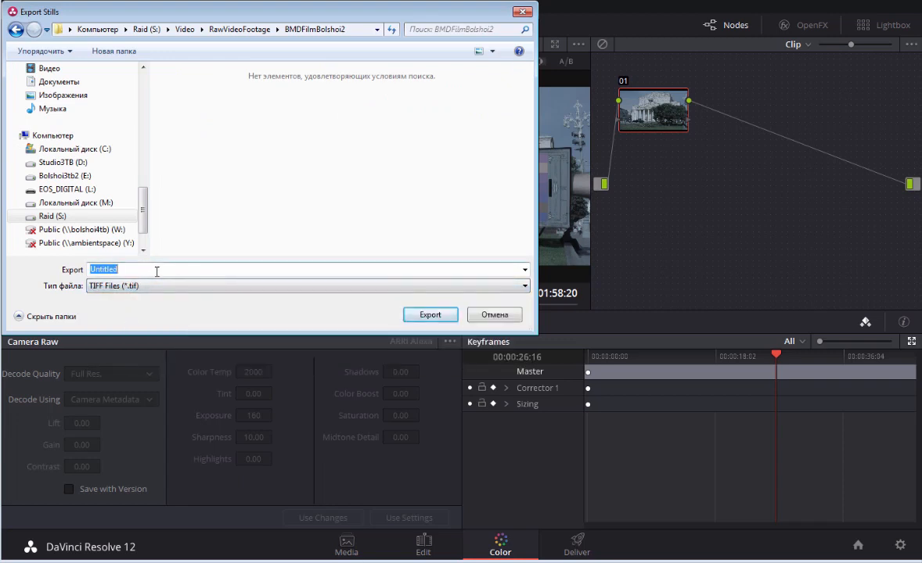
type("Test")
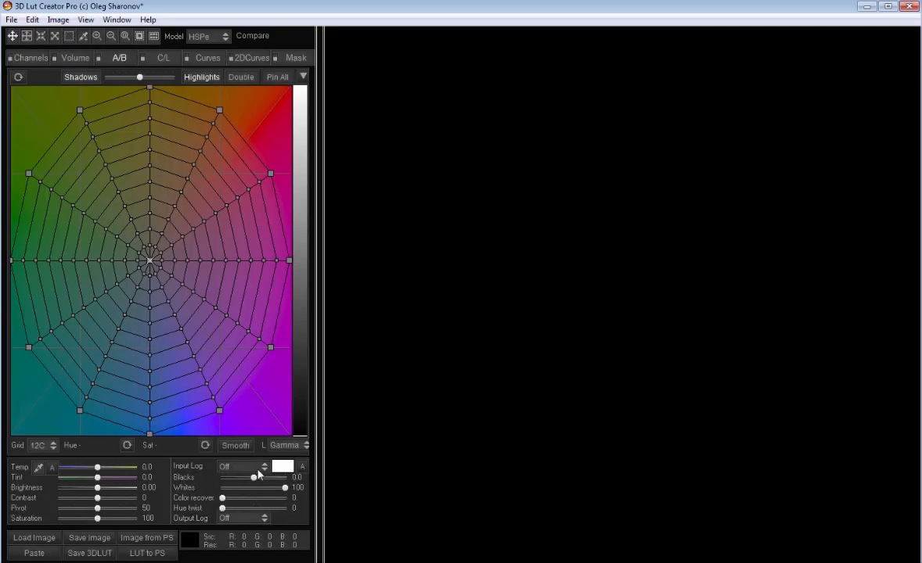
- Load the Test_1.3.1 still into 3D LUT Creator with input log set to BMD Film
left_click(9, 12)
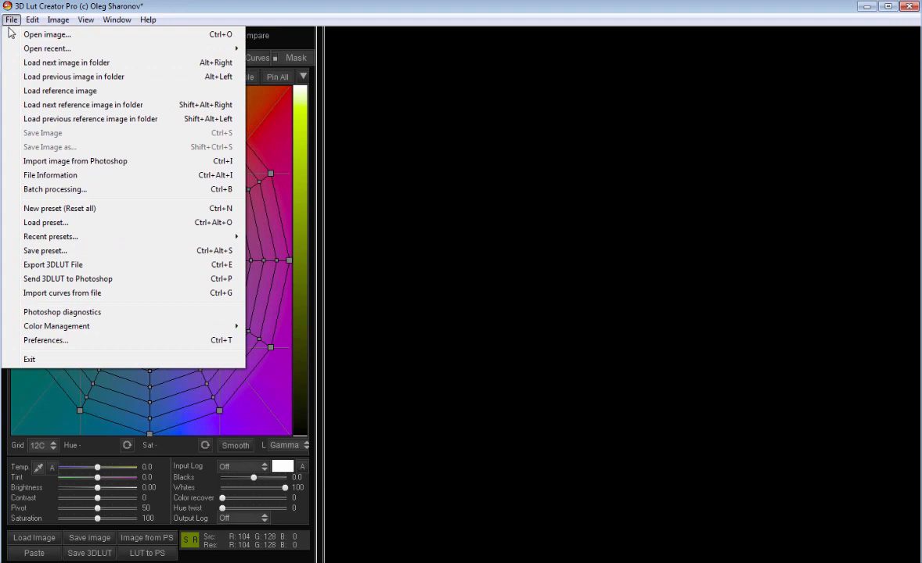
left_click(63, 33)
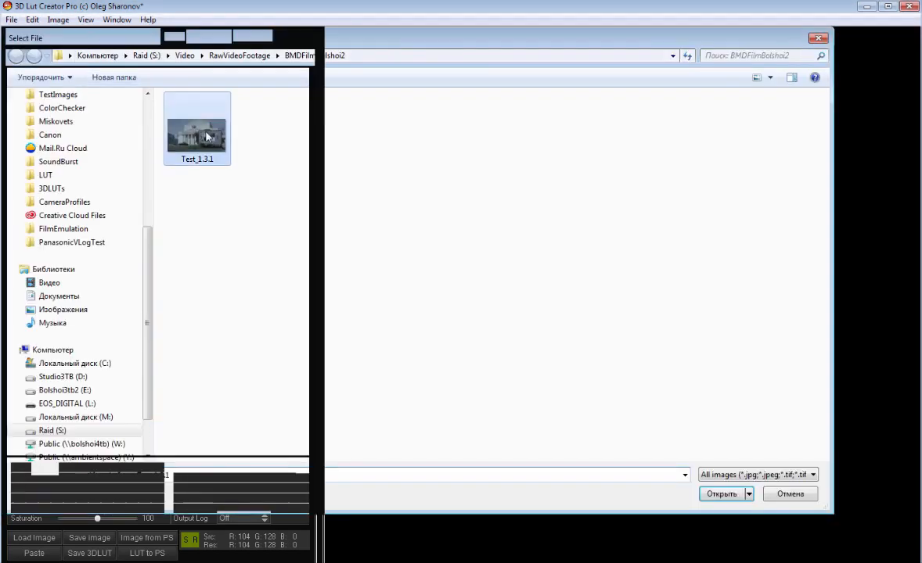
double_click(197, 129)
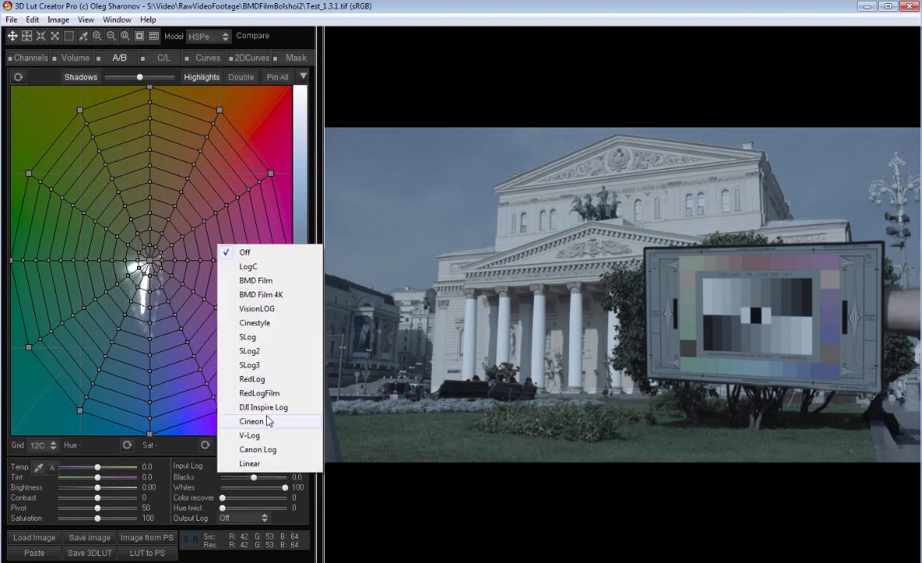
mouse_move(257, 280)
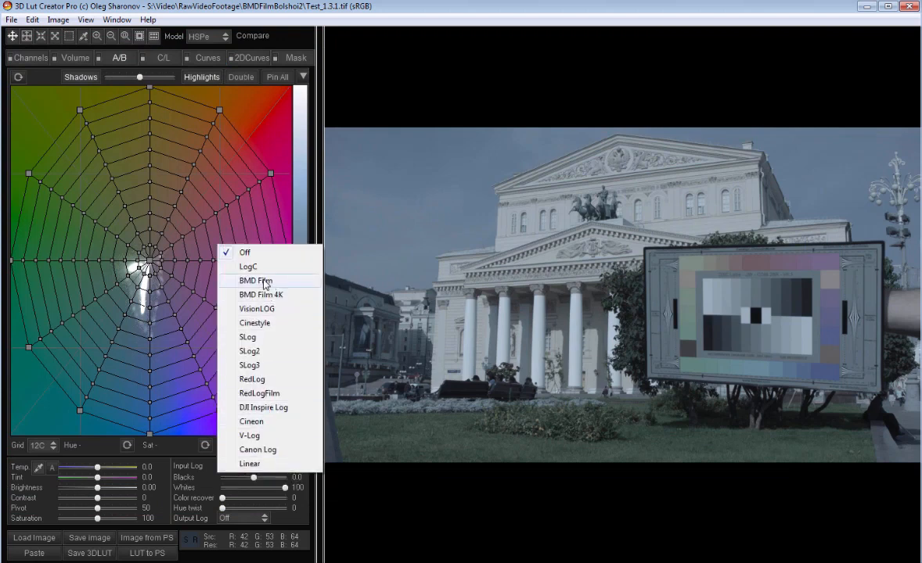
left_click(257, 280)
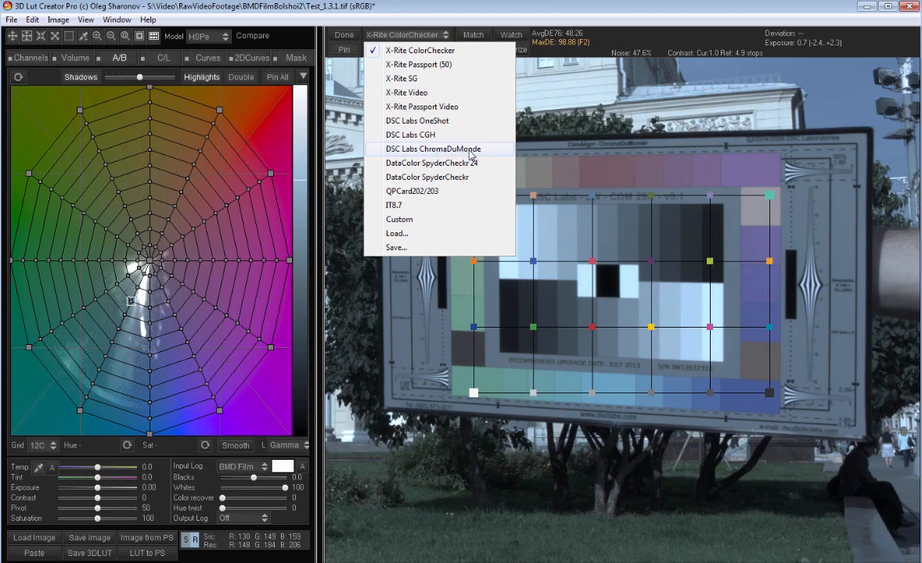
- Pick the DSC Labs ChromaDuMonde chart layout for the sampling grid
left_click(432, 148)
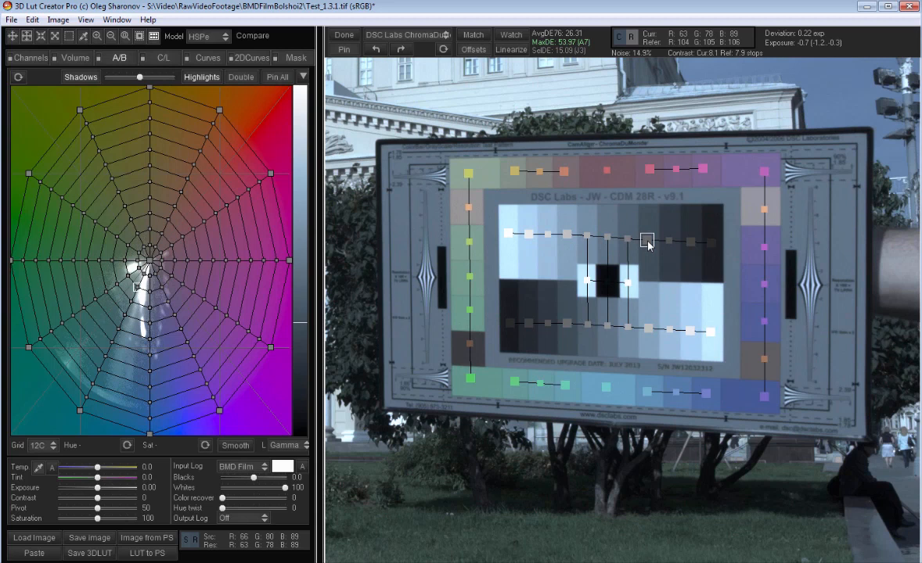
mouse_move(804, 274)
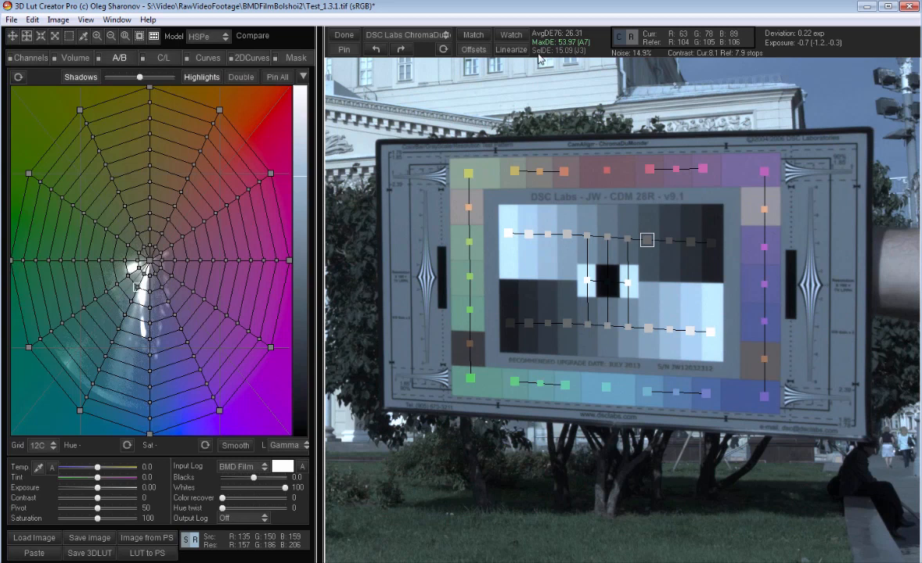
mouse_move(472, 34)
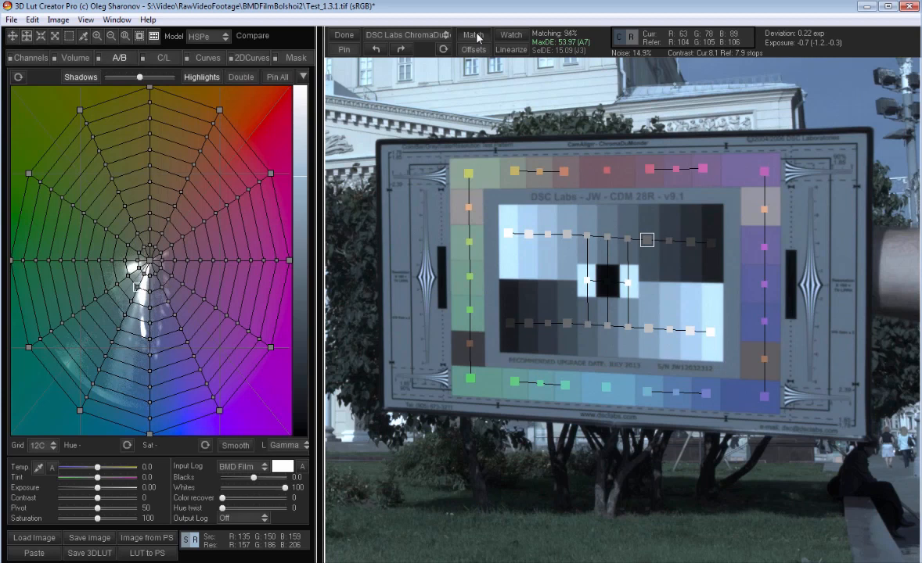
- Match the image's chart patches to the ChromaDuMonde reference colours
left_click(250, 57)
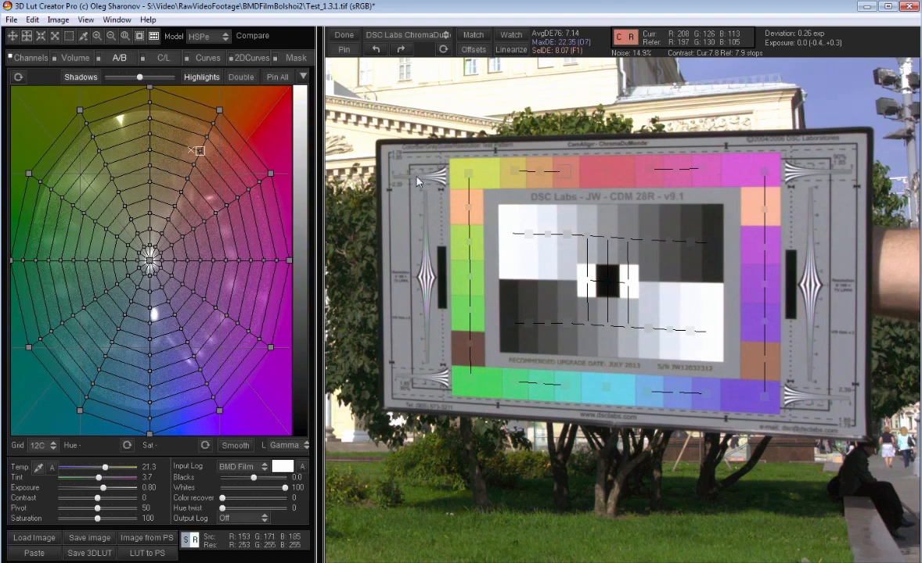
- Toggle the chart sampling-points overlay and switch the colour model to HSP
left_click(86, 19)
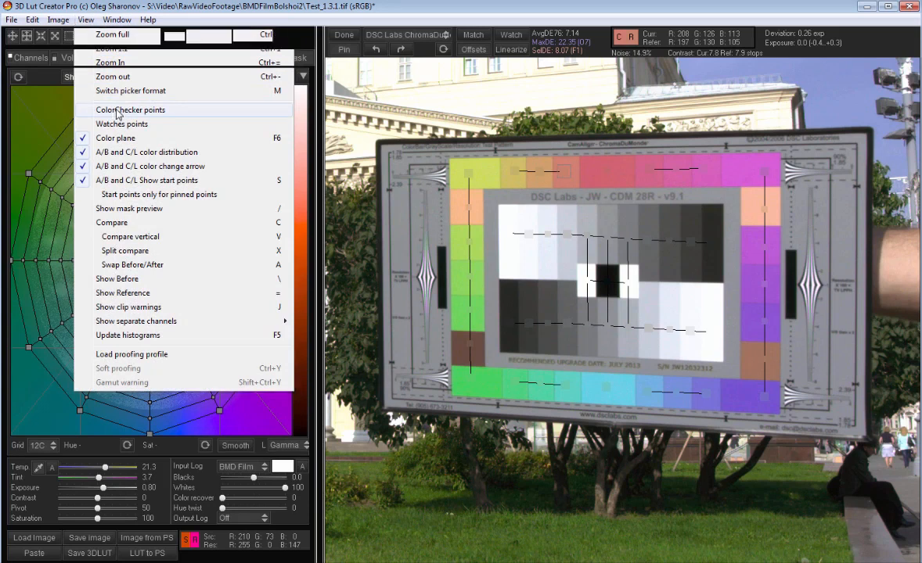
left_click(130, 109)
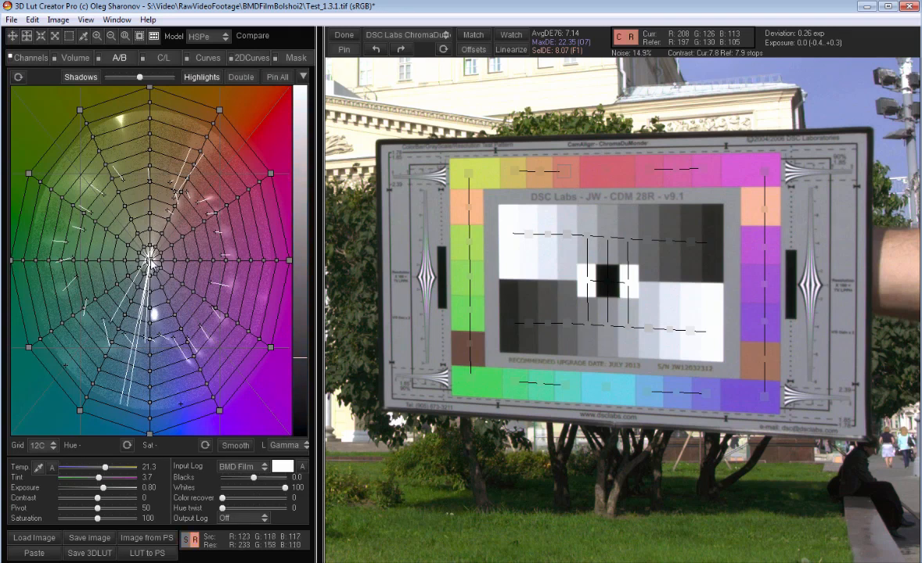
left_click(210, 36)
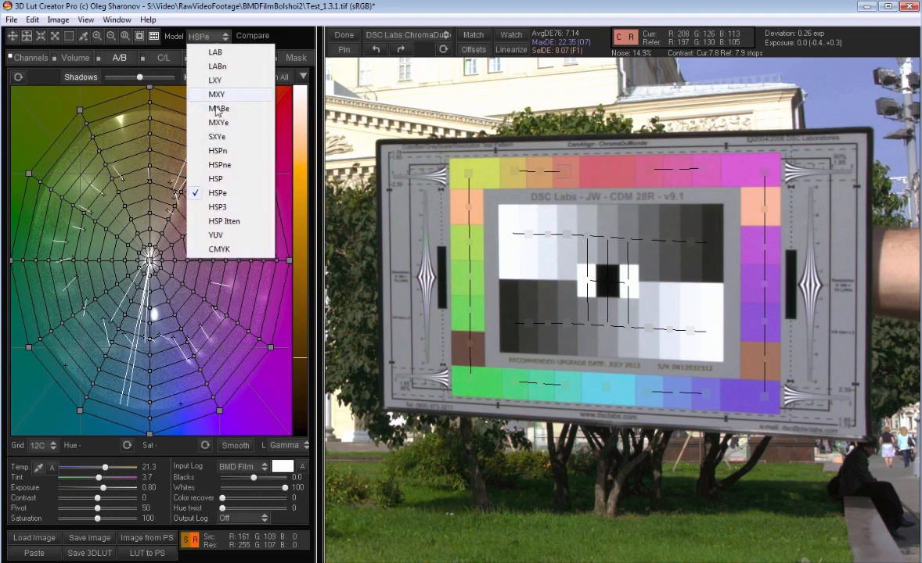
mouse_move(221, 181)
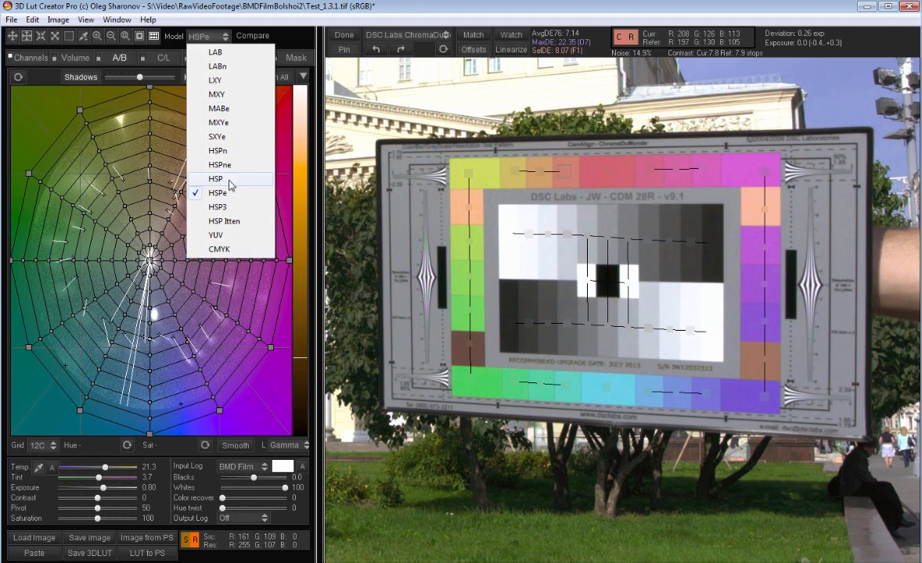
left_click(216, 178)
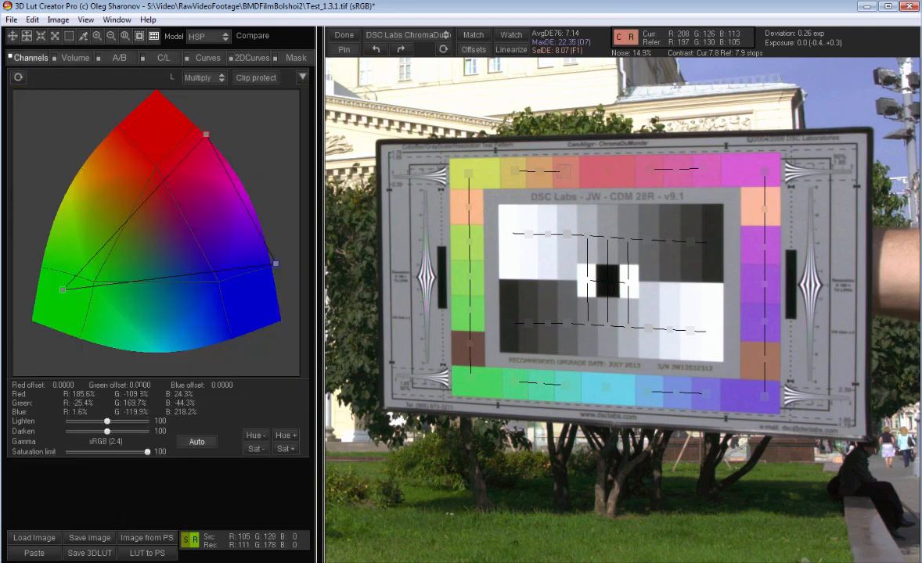
- Boost the RGB colour matrix saturation in a few Sat+ increments, then fine-tune it
left_click(255, 449)
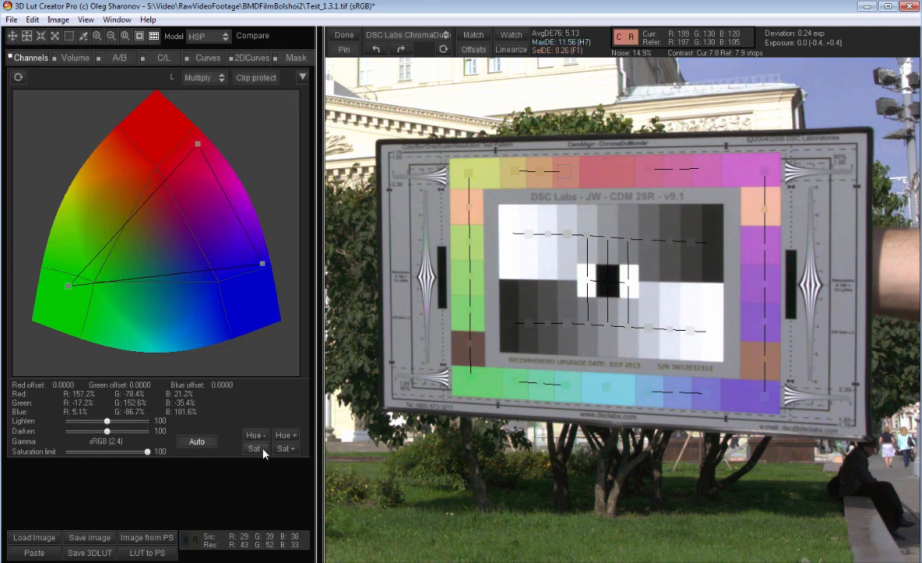
left_click(284, 449)
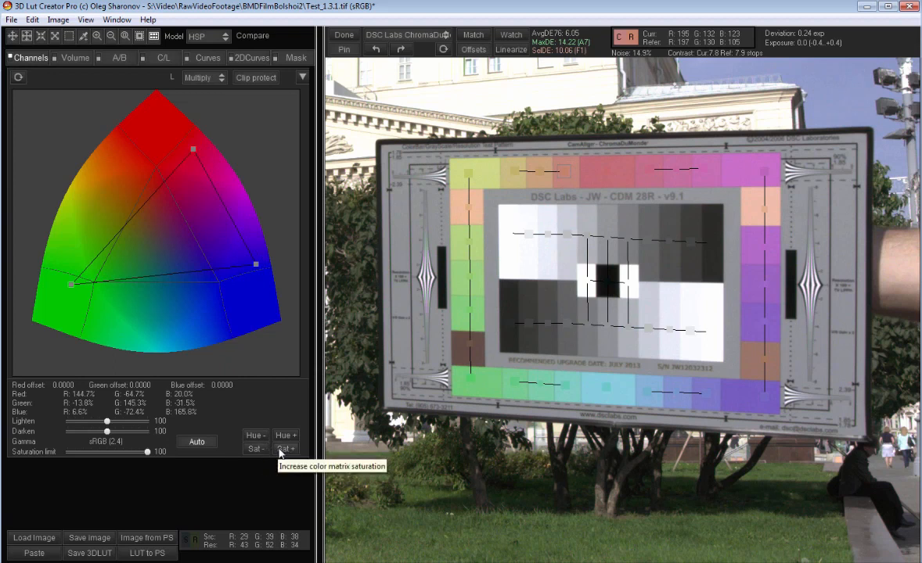
left_click(285, 449)
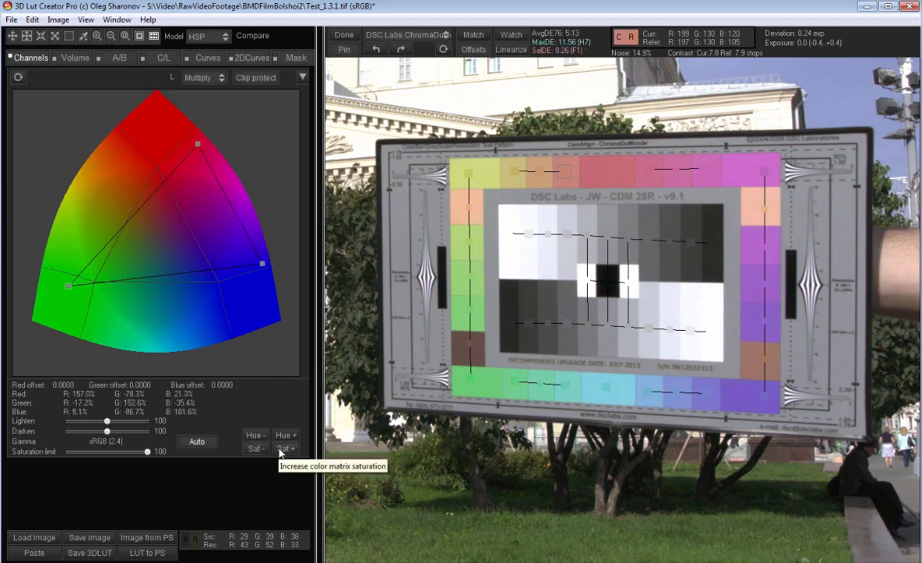
left_click(256, 449)
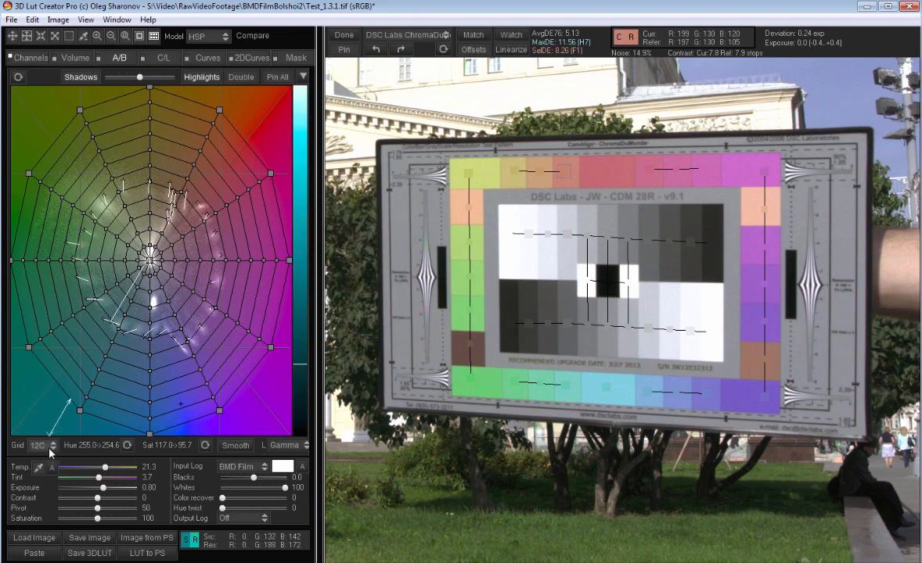
- Set grid division to 12C and reshape the violet, blue, cyan and teal areas of the wheel
left_click(38, 444)
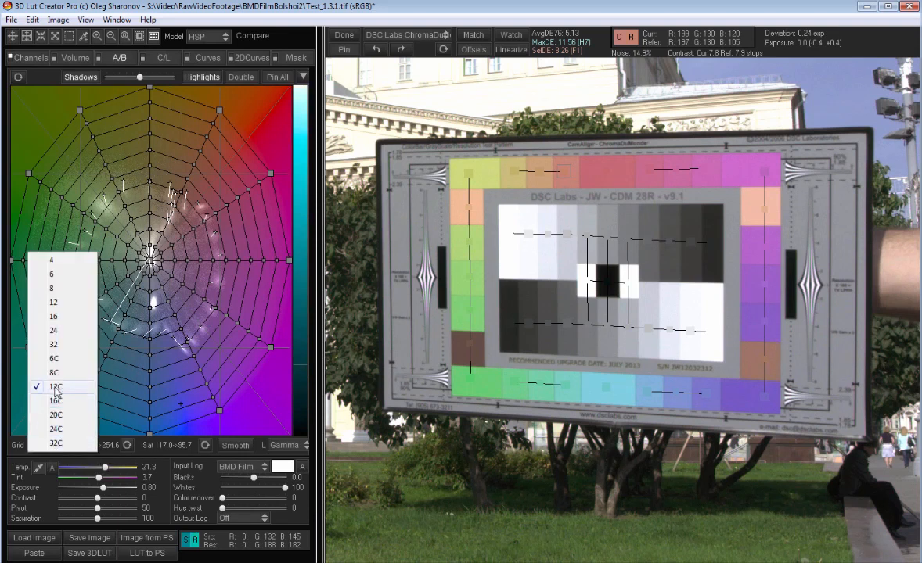
left_click(37, 446)
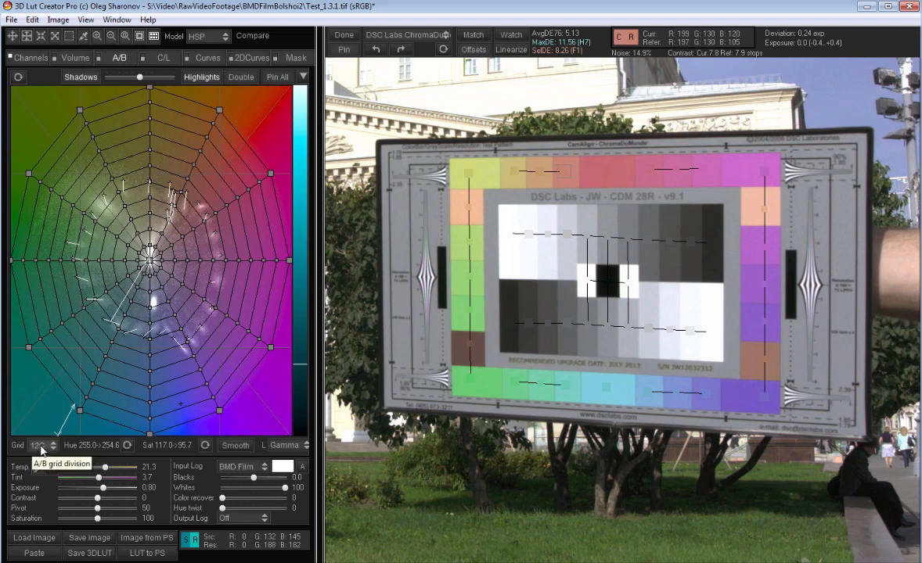
left_click(39, 446)
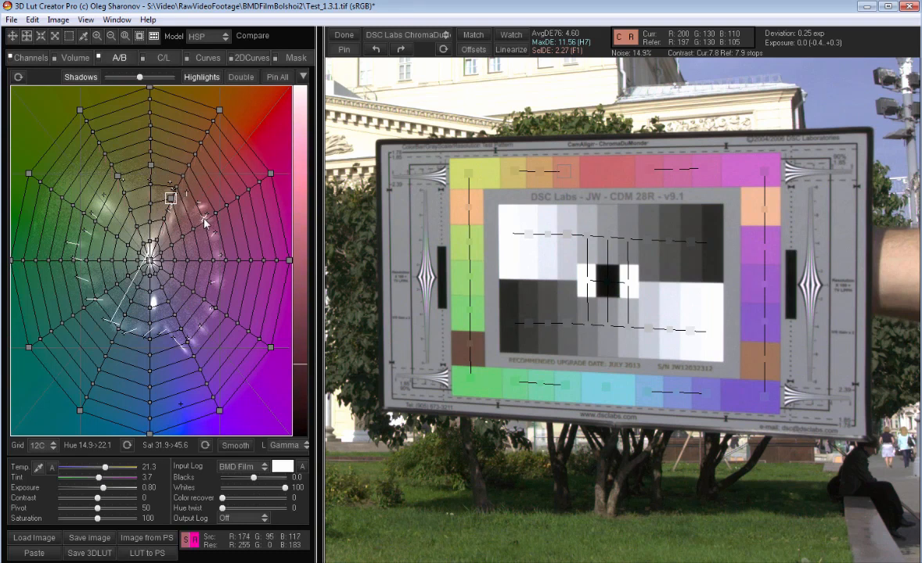
left_click_drag(170, 198, 219, 413)
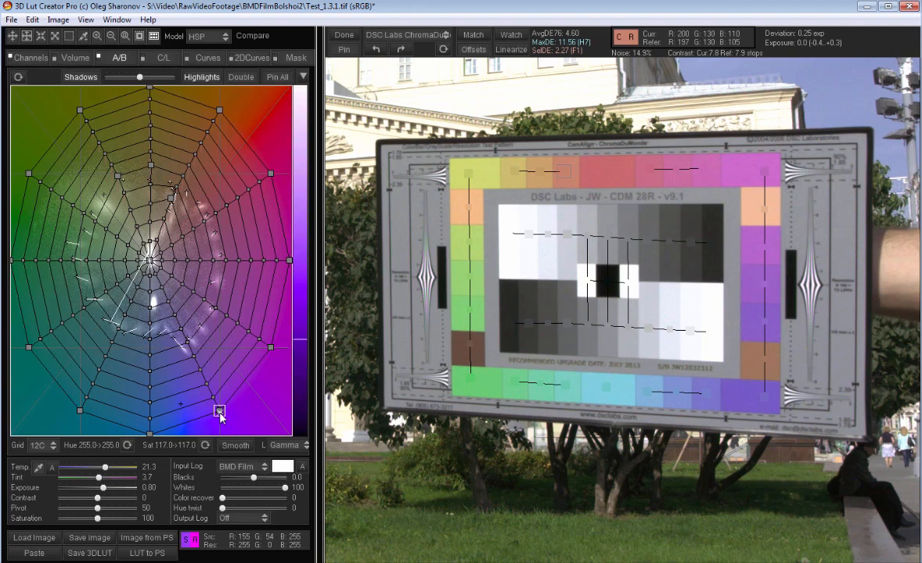
left_click_drag(219, 413, 199, 416)
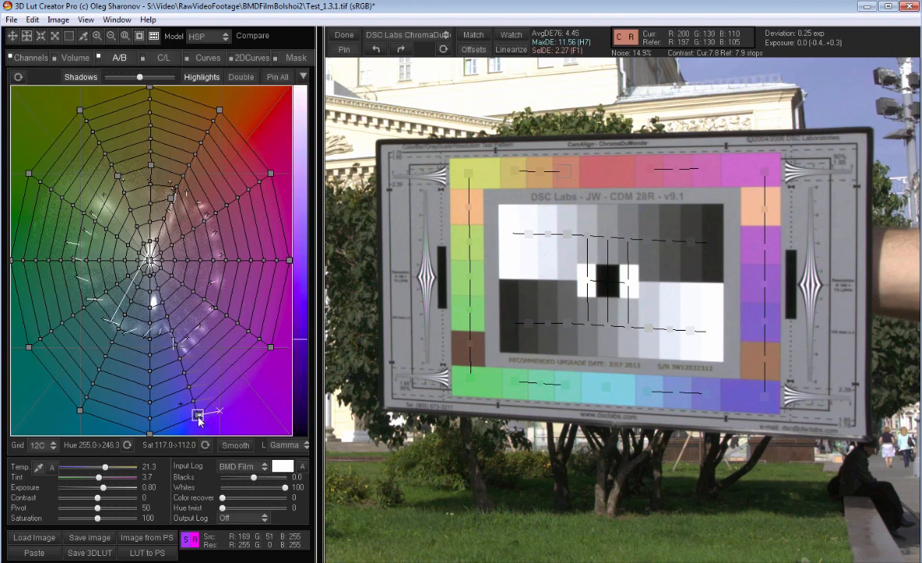
left_click_drag(197, 414, 149, 363)
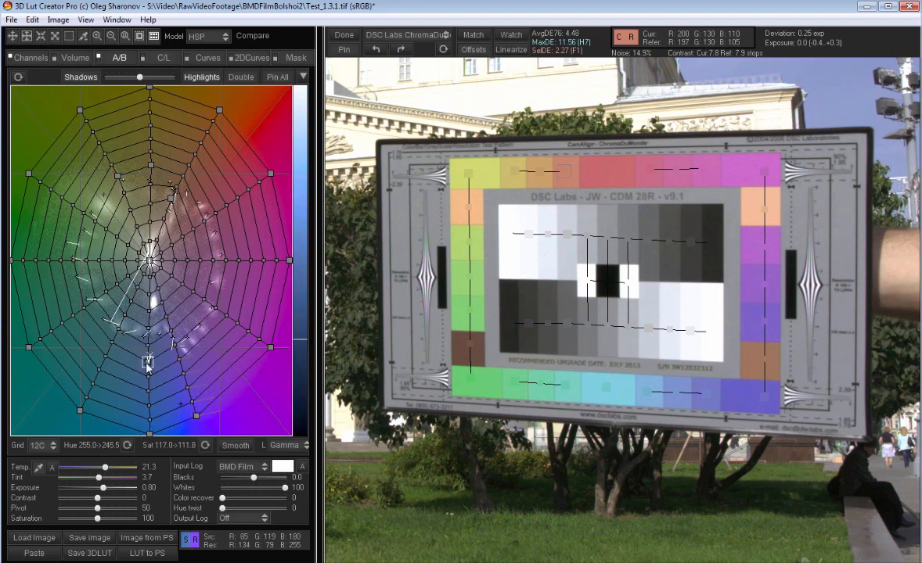
left_click_drag(148, 368, 131, 368)
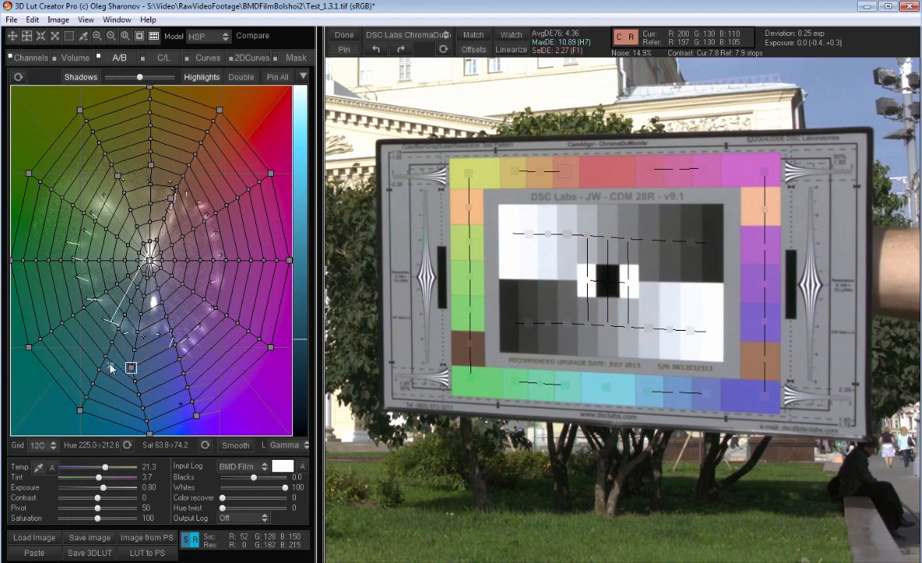
left_click_drag(132, 368, 116, 328)
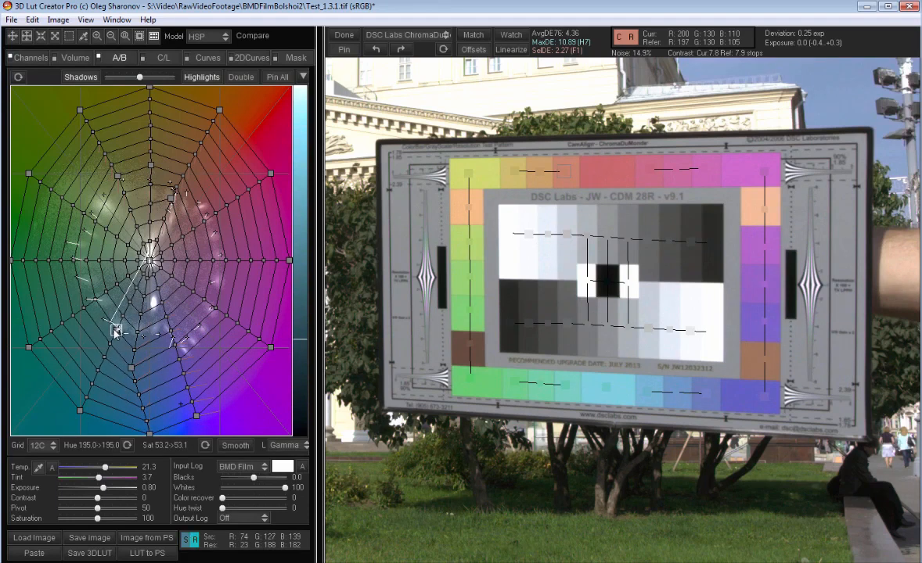
left_click_drag(116, 328, 100, 324)
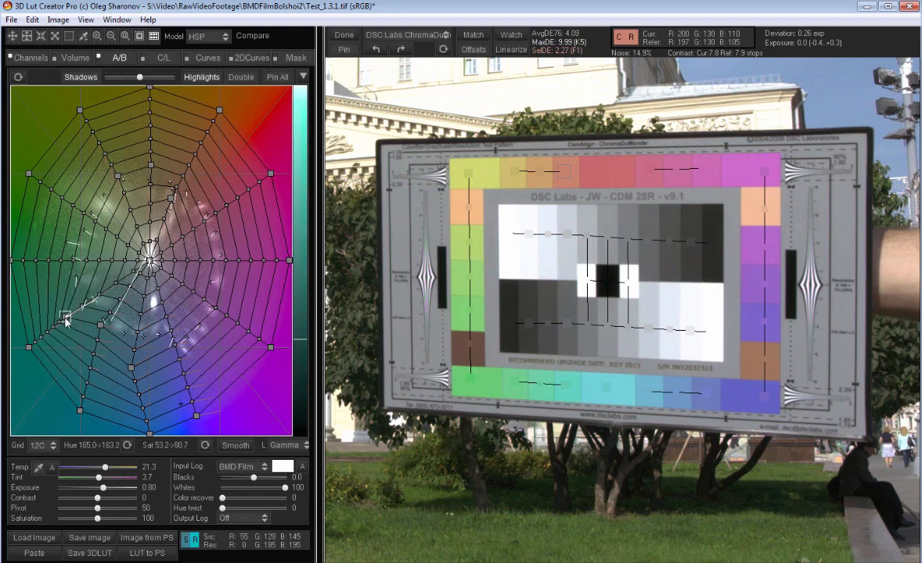
- Reshape the green, cyan-green and yellow-green areas' hue and saturation on the wheel
left_click_drag(66, 321, 97, 296)
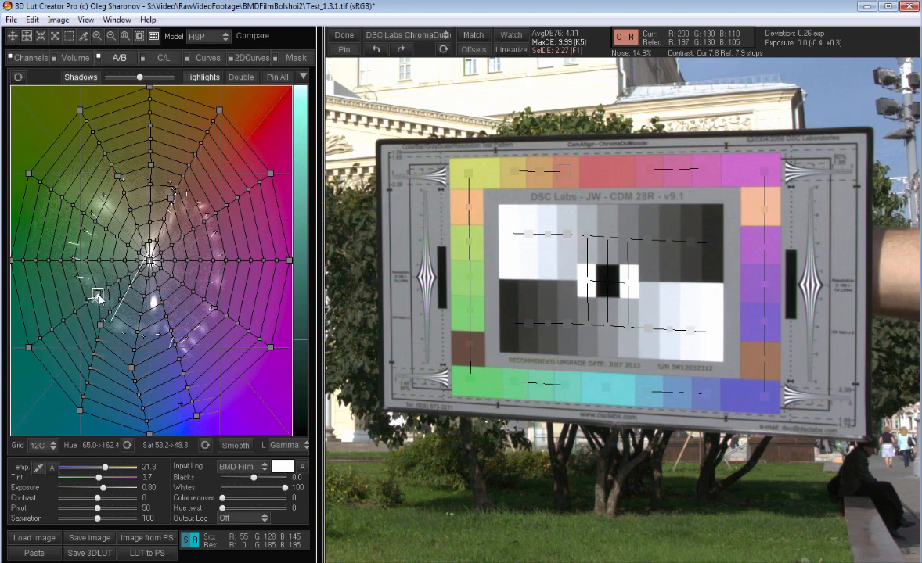
left_click_drag(97, 298, 116, 285)
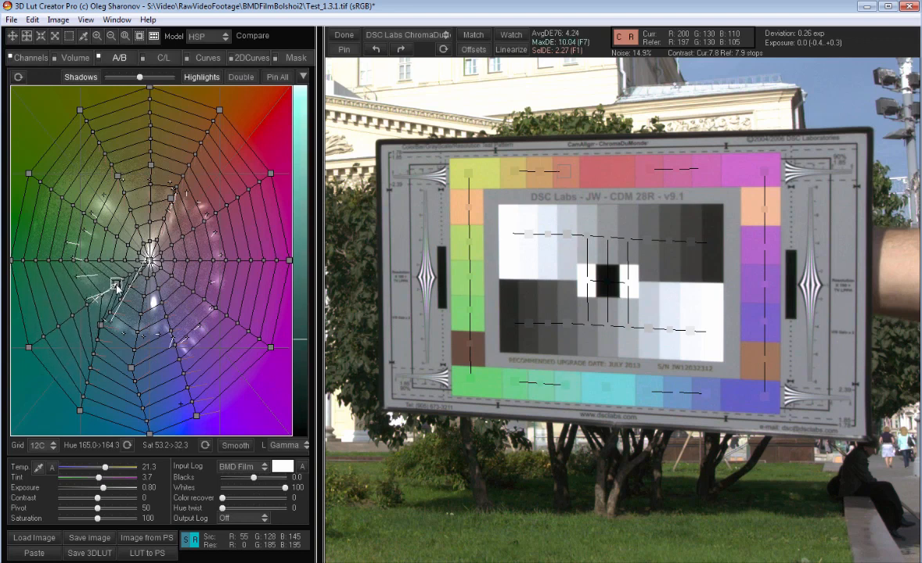
left_click_drag(116, 285, 86, 301)
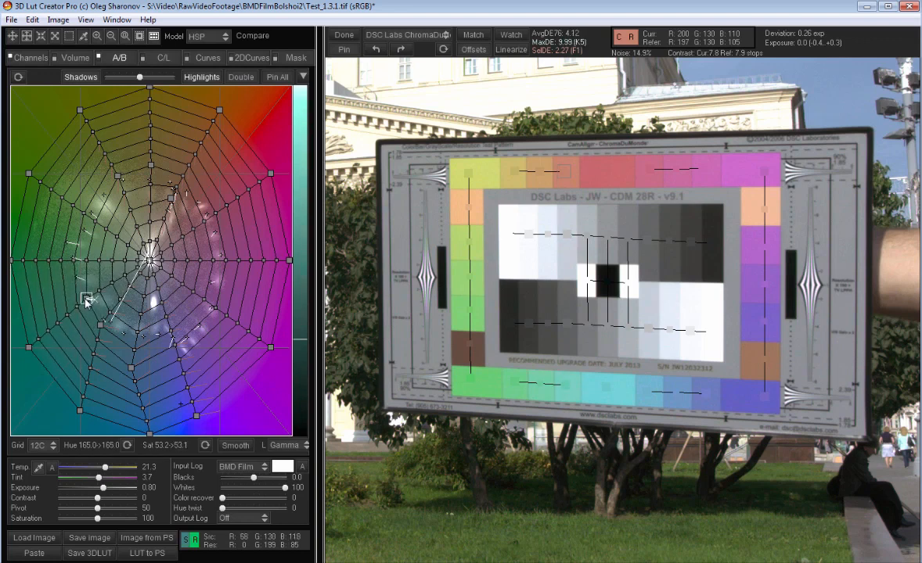
left_click_drag(86, 301, 70, 294)
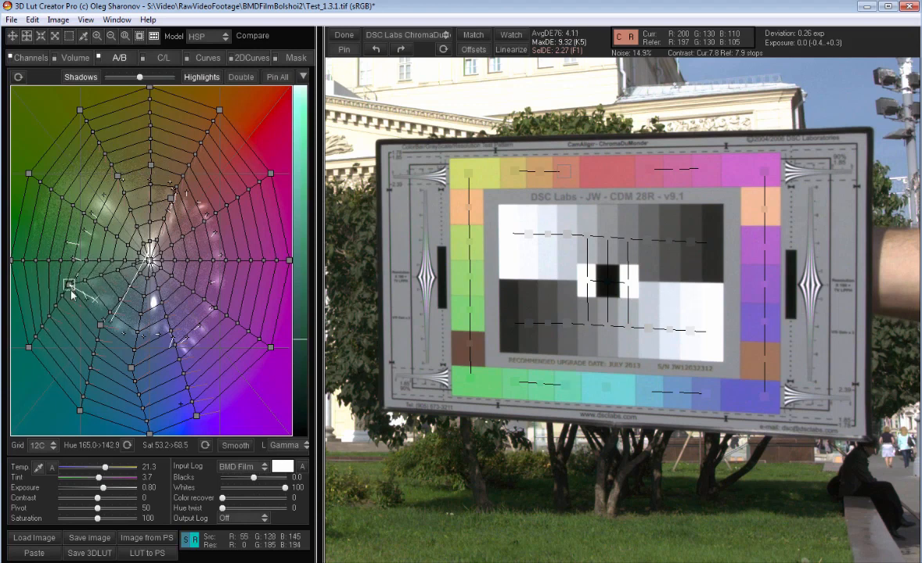
left_click_drag(71, 284, 100, 291)
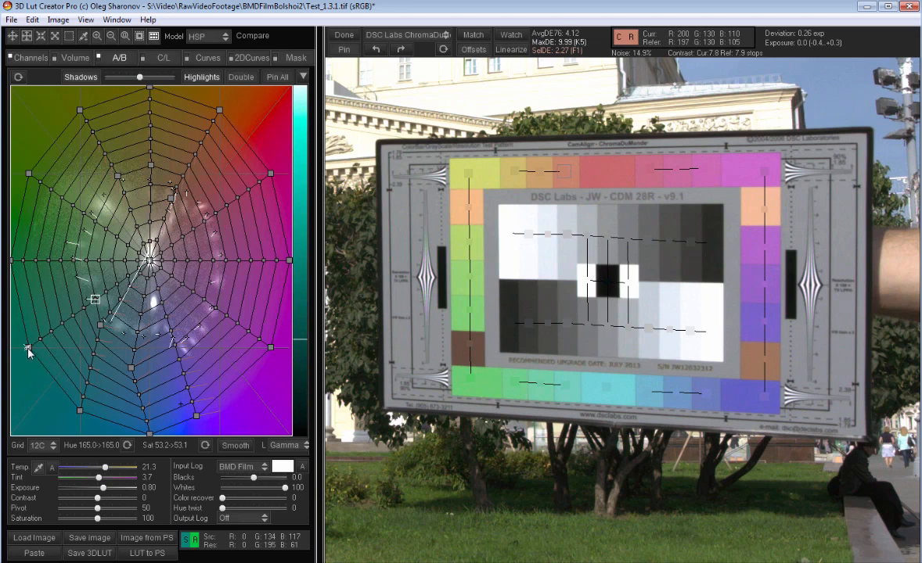
left_click_drag(28, 348, 14, 324)
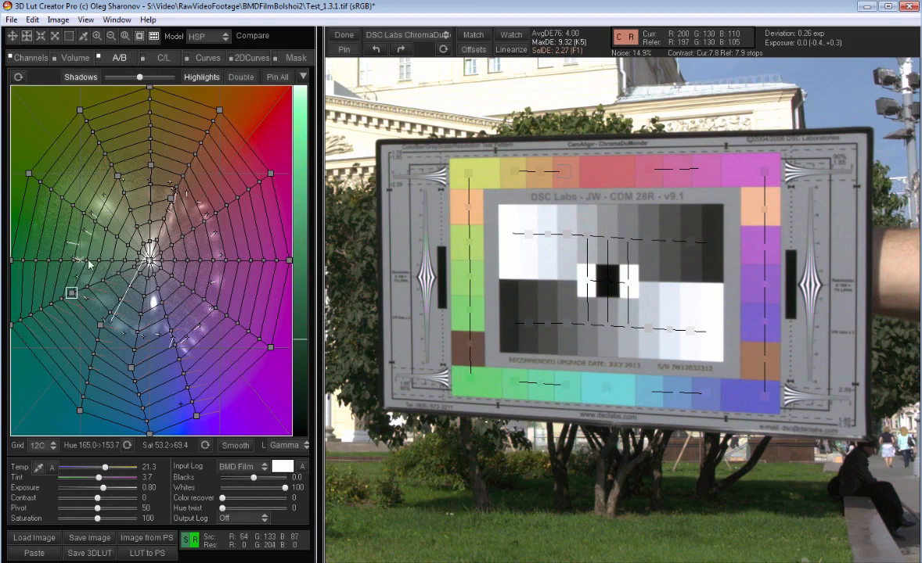
left_click_drag(71, 294, 61, 258)
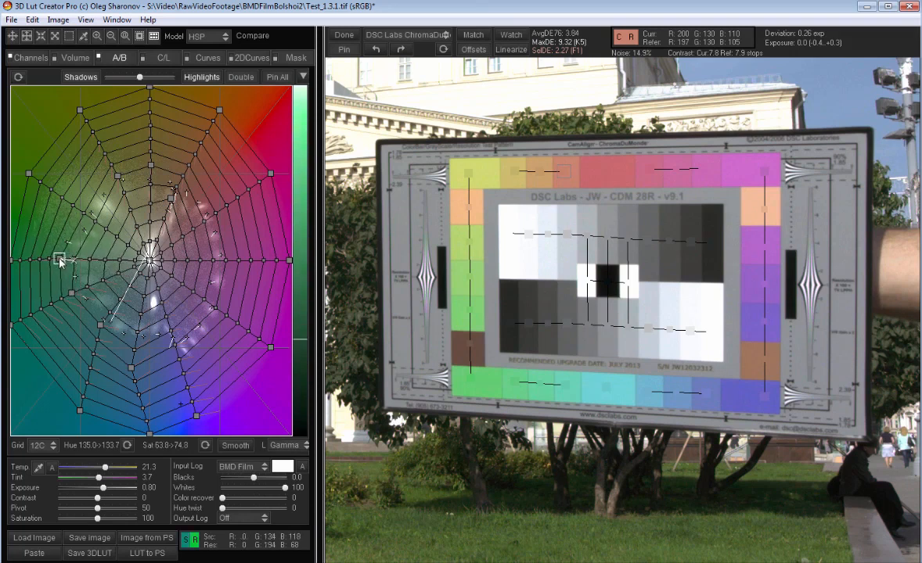
left_click_drag(61, 259, 90, 217)
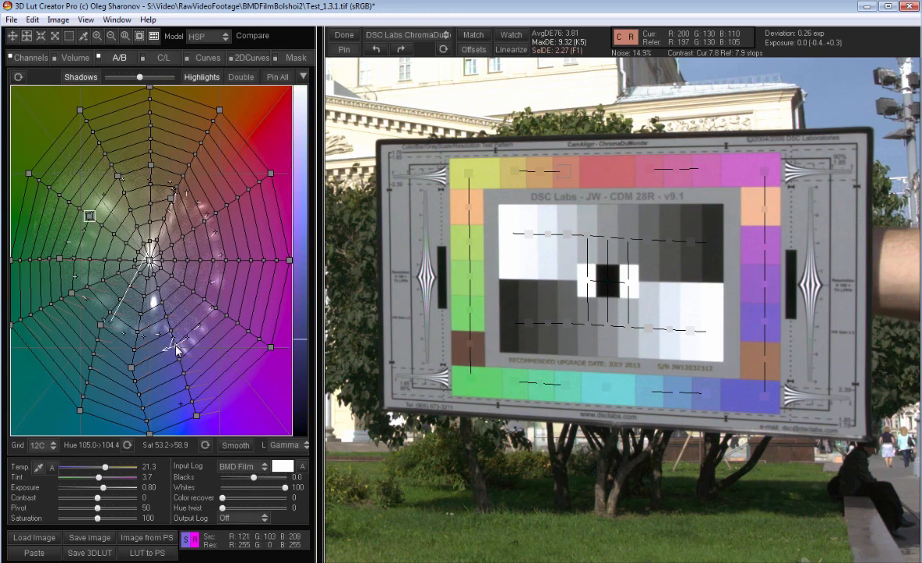
left_click_drag(175, 350, 185, 344)
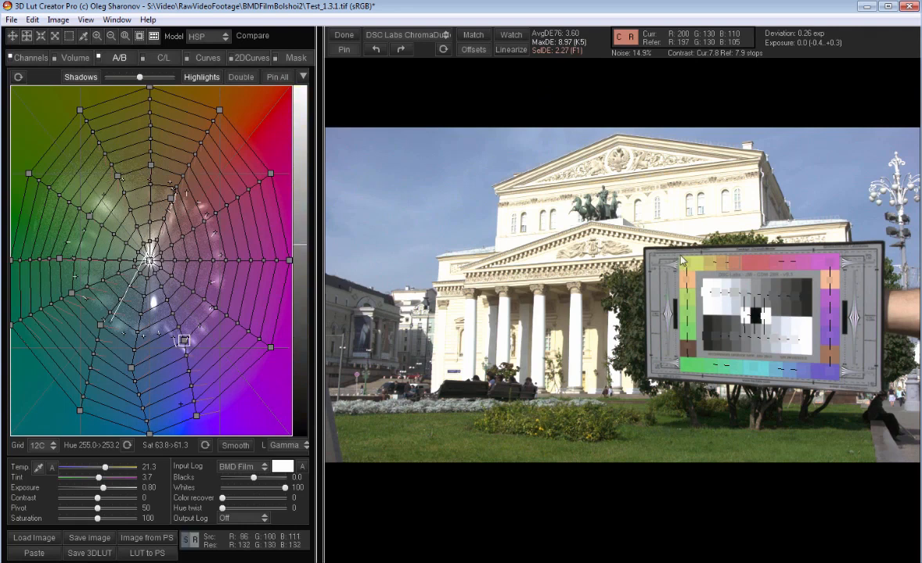
mouse_move(848, 387)
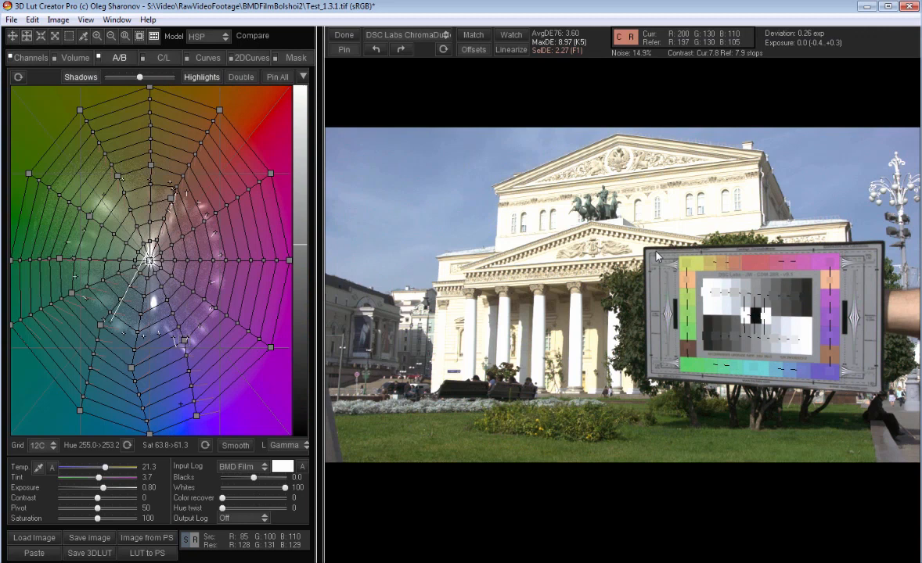
mouse_move(653, 252)
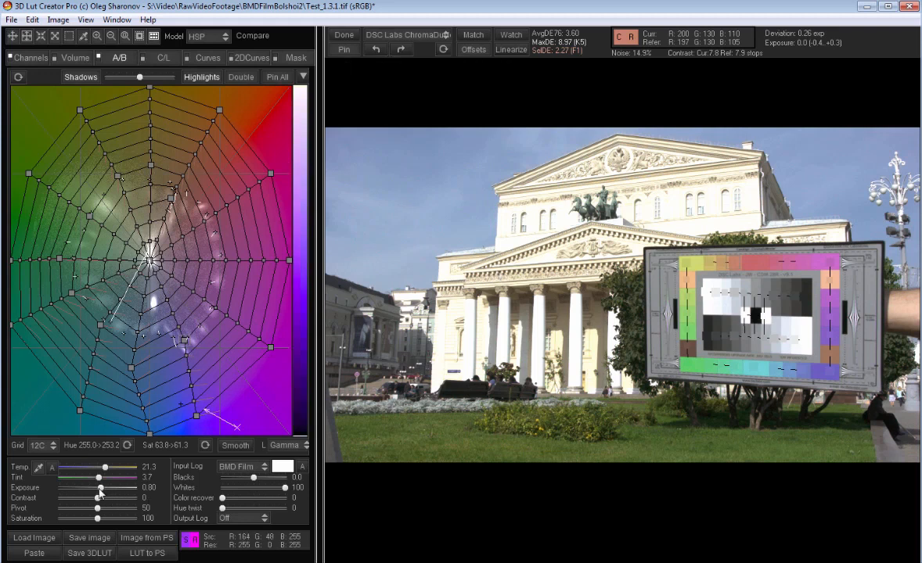
- Lower the exposure, pull the whites down and raise the contrast
left_click_drag(100, 488, 97, 489)
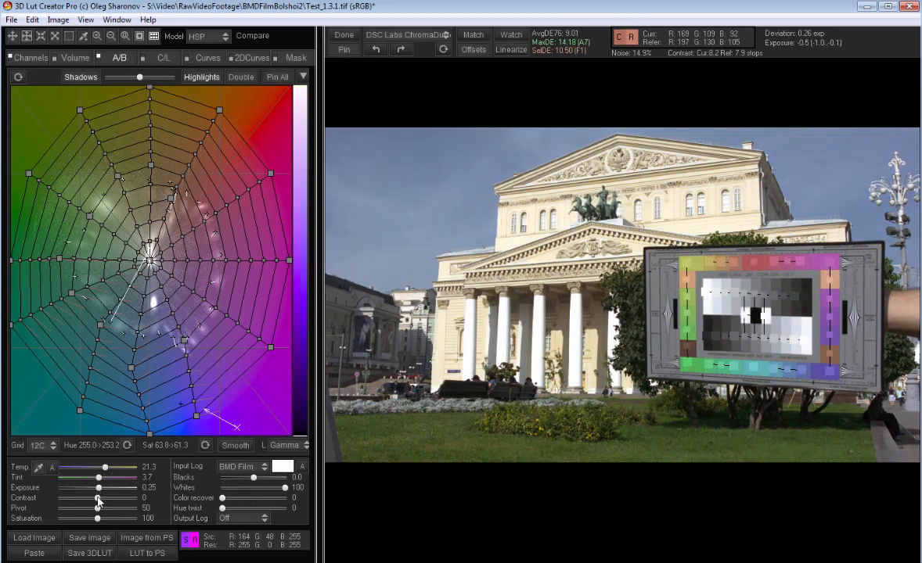
left_click_drag(97, 489, 93, 488)
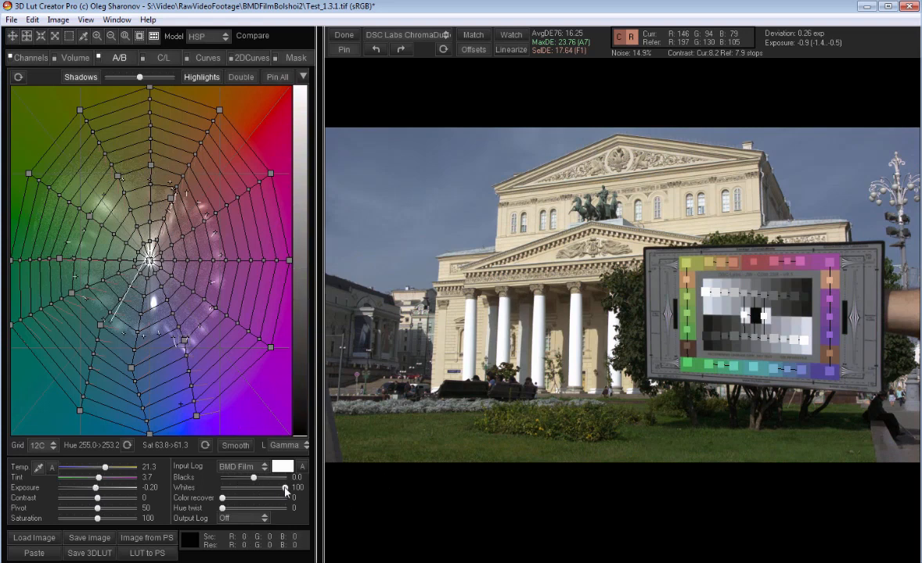
left_click_drag(288, 488, 273, 488)
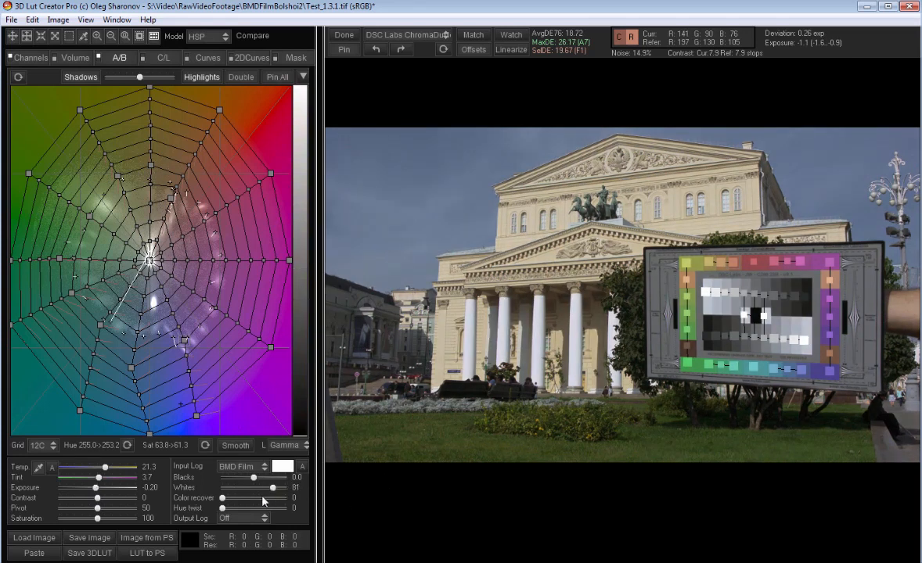
left_click_drag(90, 498, 102, 498)
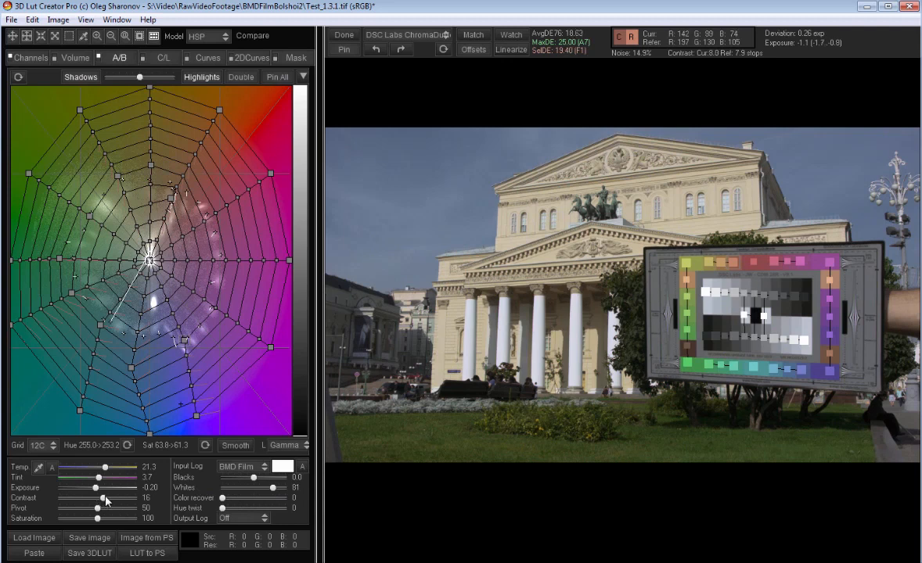
- Push the contrast further and settle its pivot point lower
left_click_drag(97, 507, 85, 507)
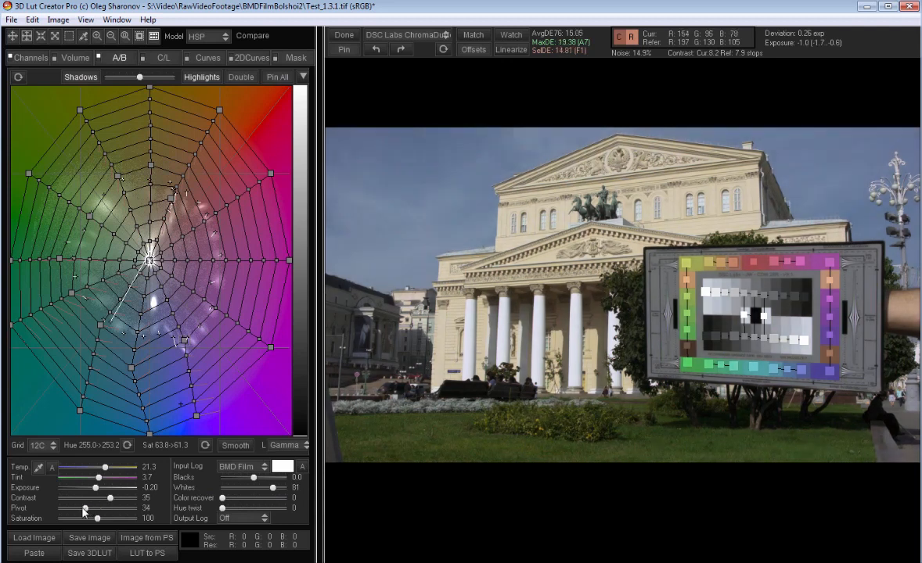
left_click_drag(88, 509, 83, 509)
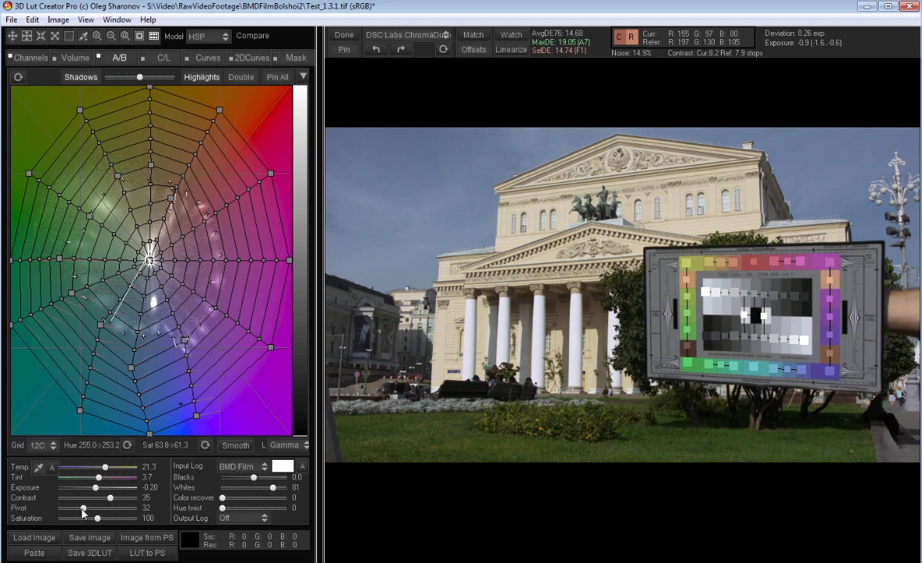
left_click_drag(82, 510, 87, 510)
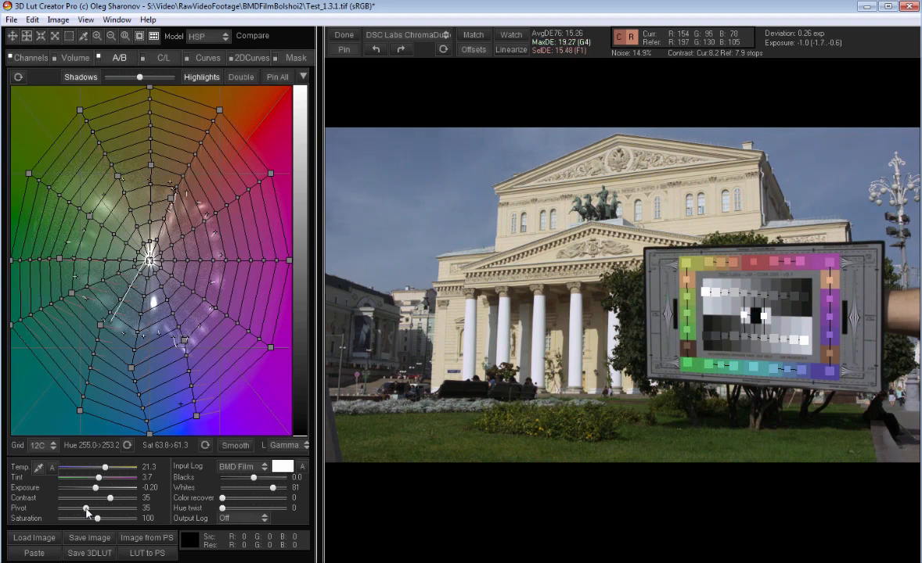
left_click_drag(87, 509, 85, 509)
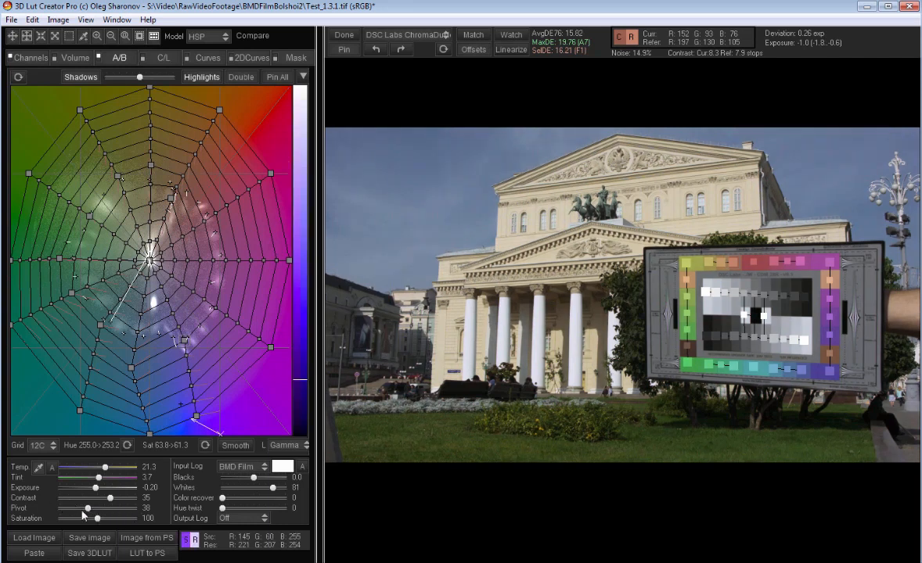
left_click_drag(85, 507, 72, 508)
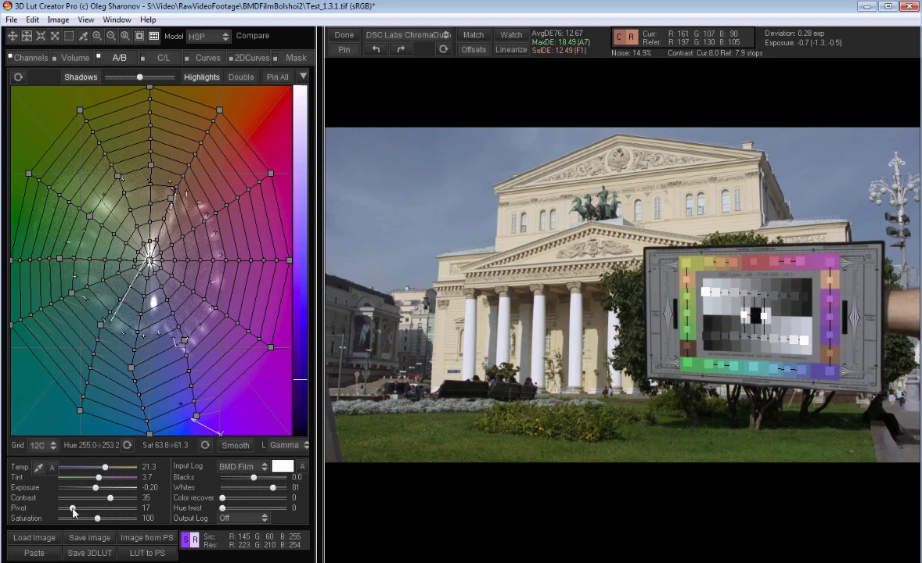
left_click_drag(72, 509, 83, 509)
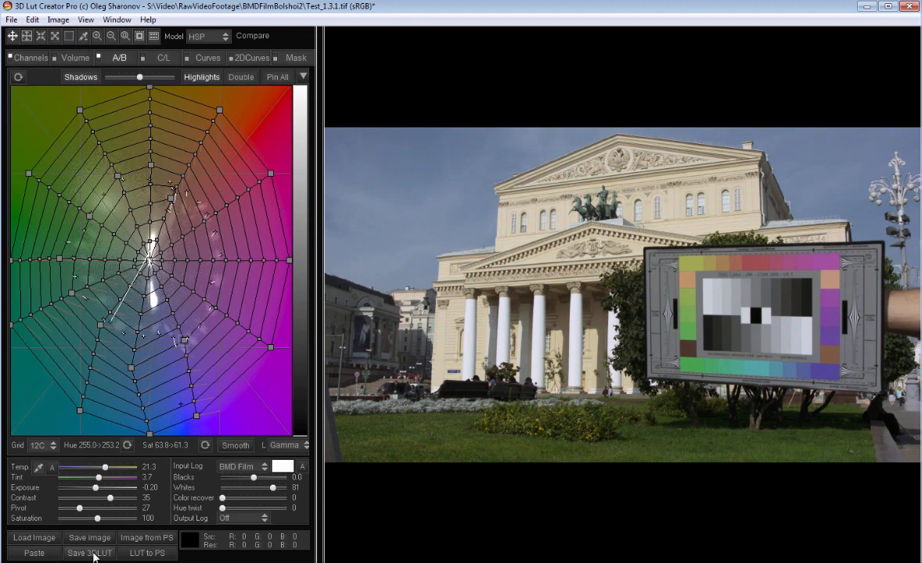
- Start saving the grade as a 3D LUT in the .cube format
left_click(89, 551)
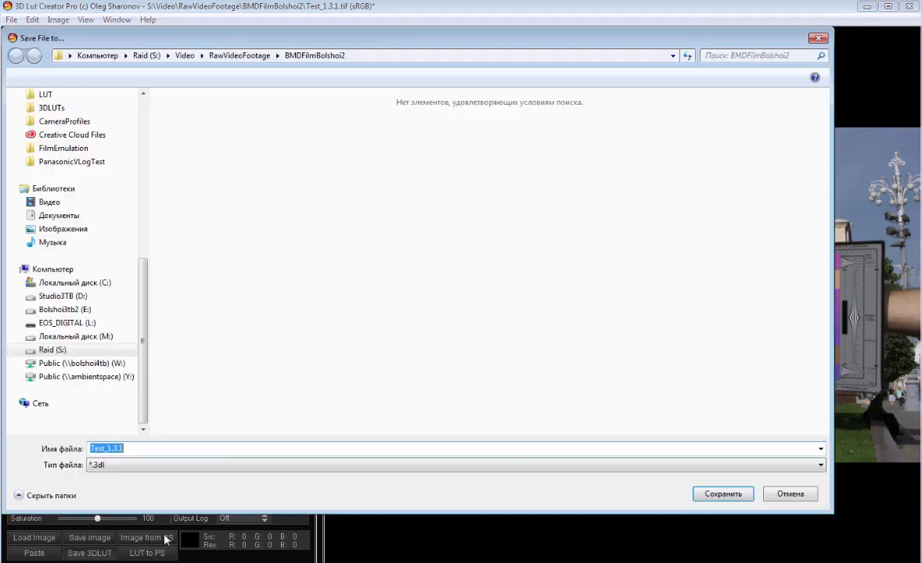
left_click(820, 465)
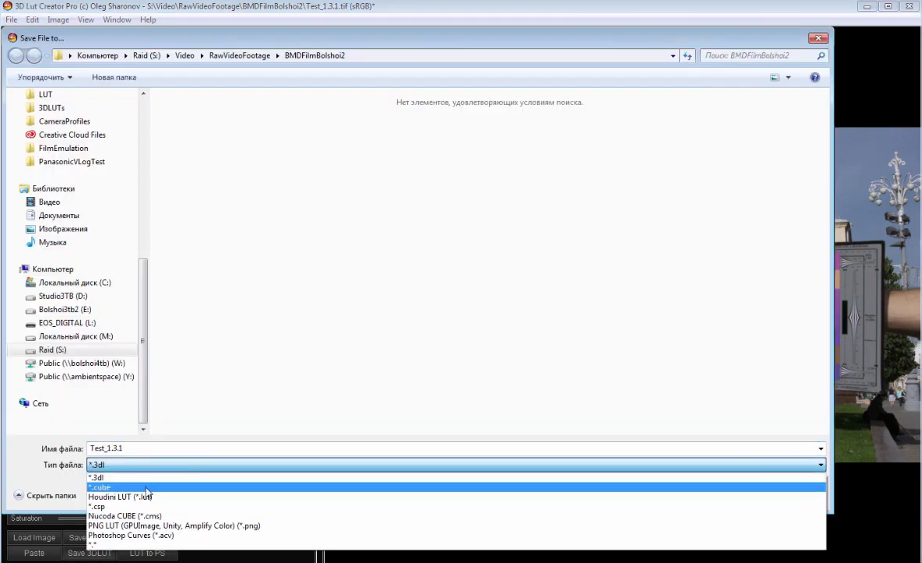
left_click(102, 495)
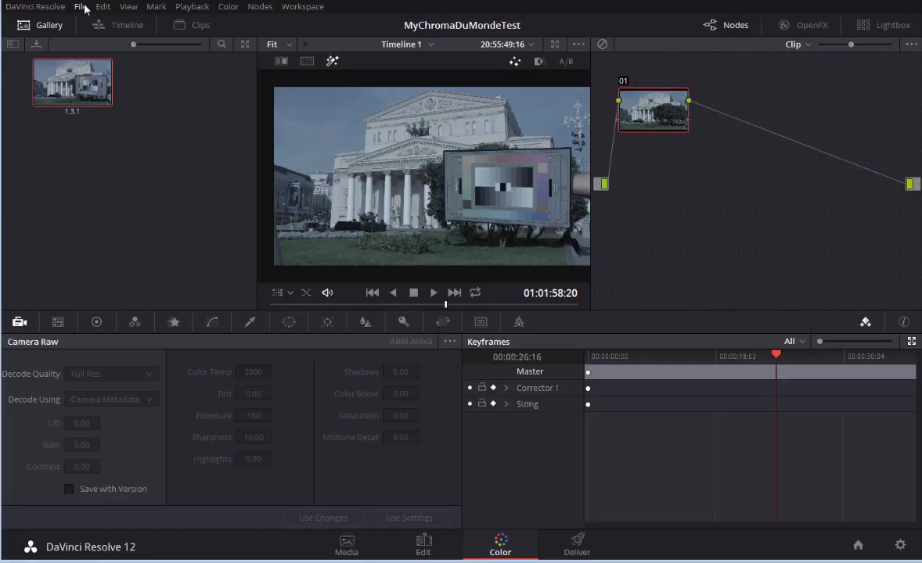
- Reveal Resolve's installed LUT folder from the Color Management page of Project Settings
left_click(81, 6)
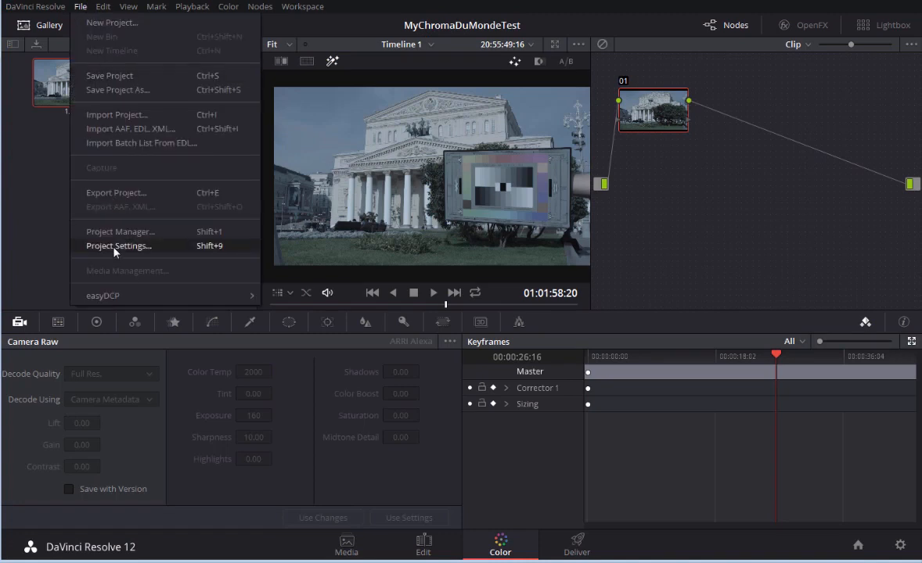
left_click(119, 246)
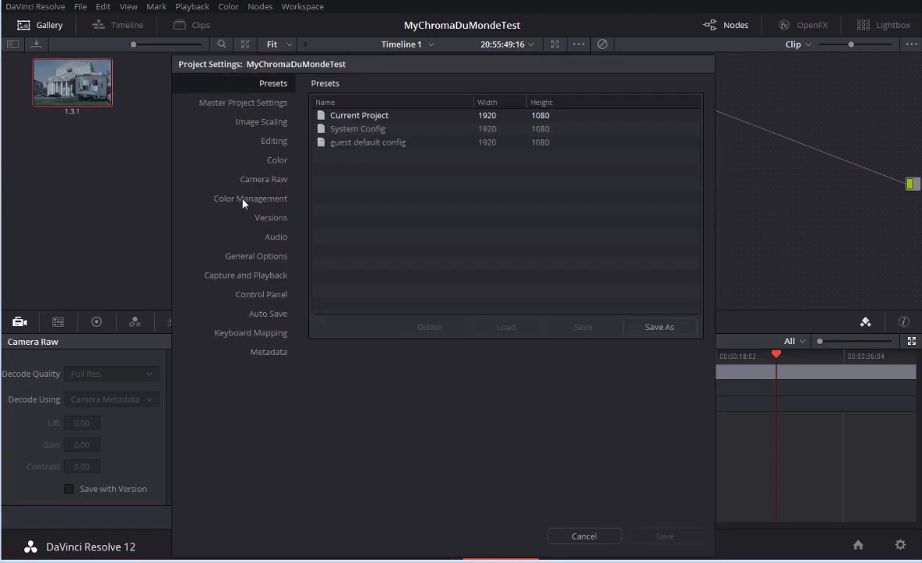
left_click(251, 198)
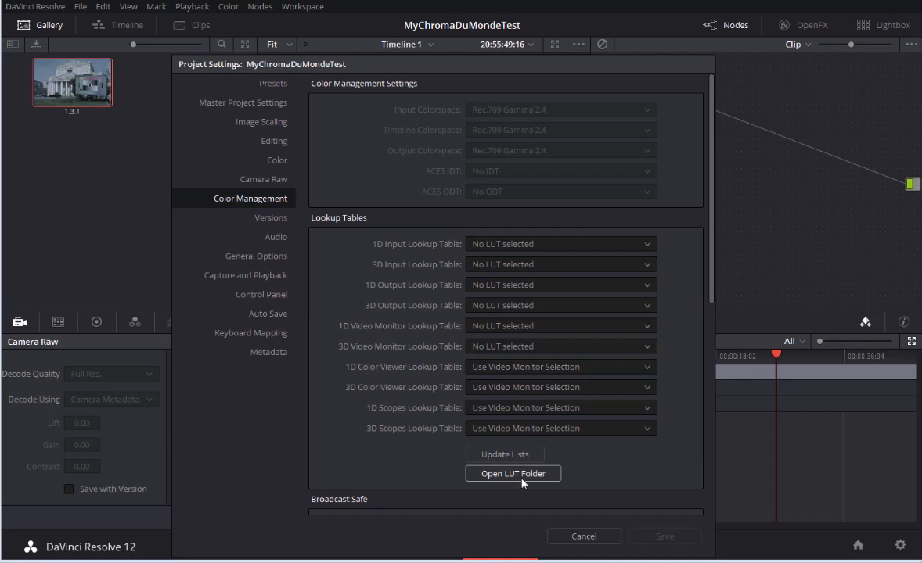
left_click(514, 473)
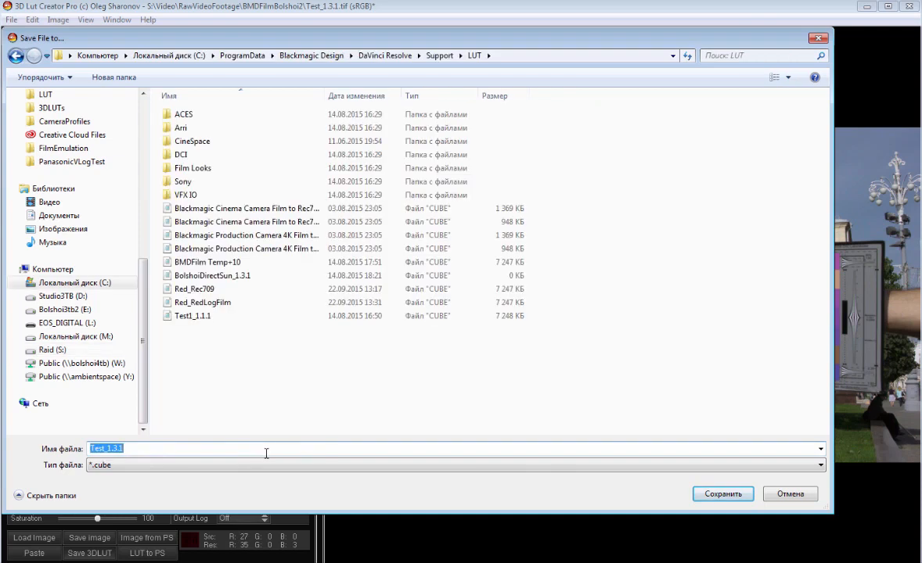
- Name the LUT file 'BMDFilm ChromaDuMonde' for saving as .cube into Resolve's LUT folder
type("BMDFilm C")
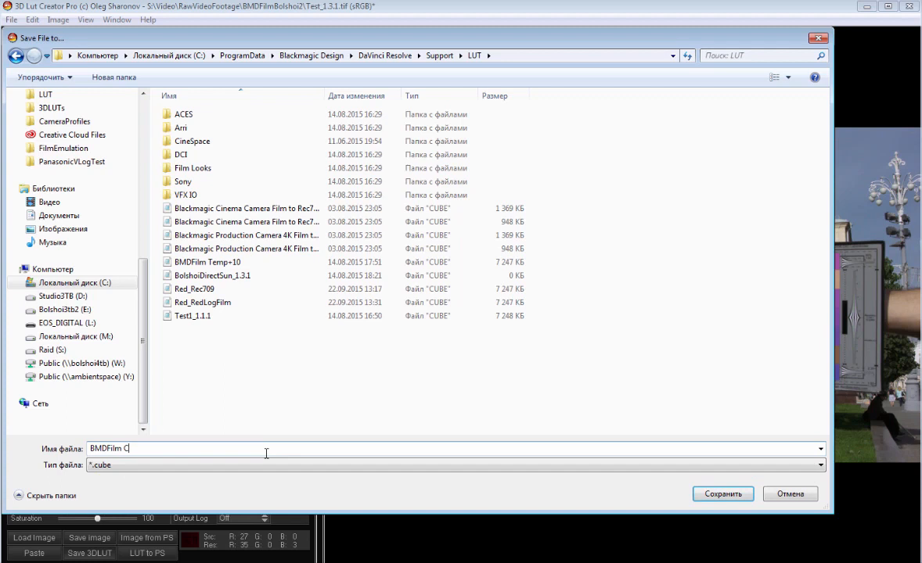
type("hromaDuMonde")
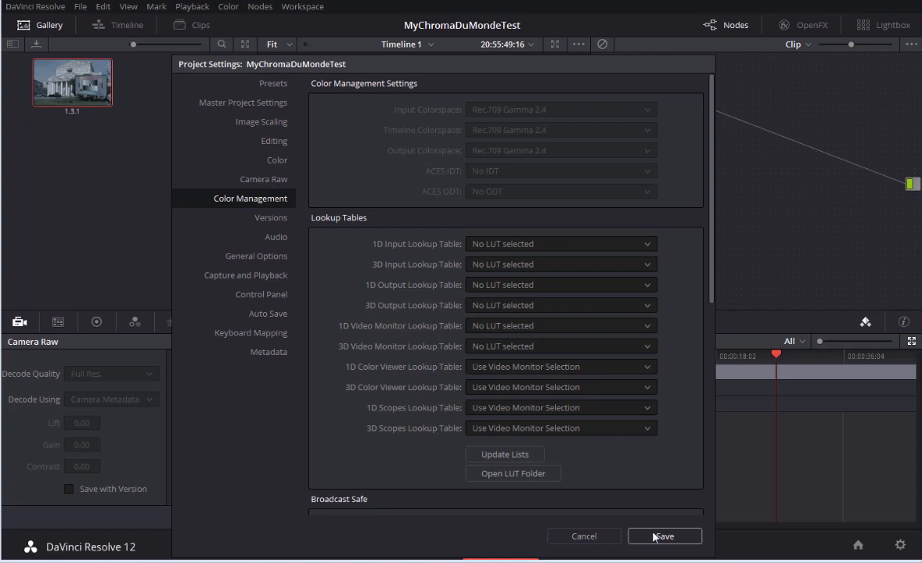
- Save the Project Settings, returning to the Color page node graph
left_click(673, 535)
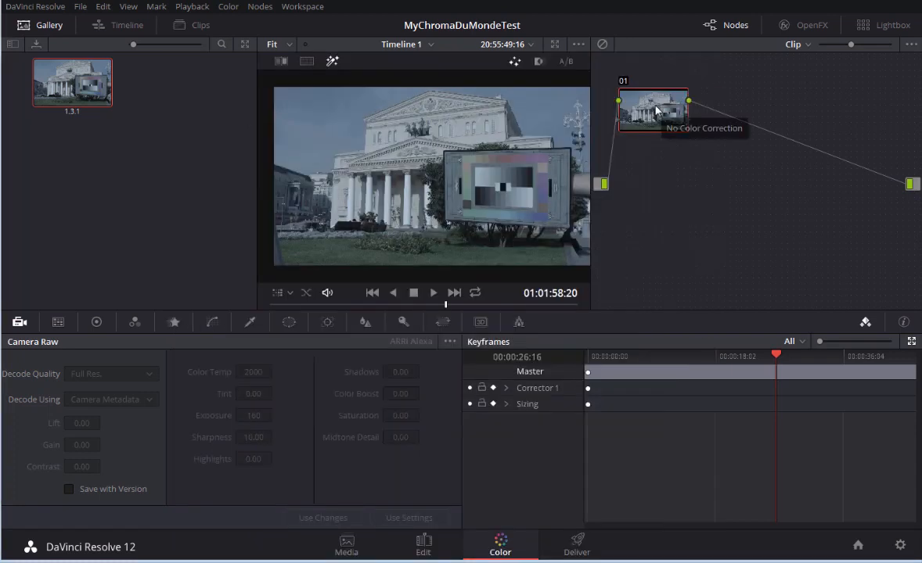
- Assign the BMDFilm ChromaDuMonde 3D LUT to the clip's node from its context menu
right_click(654, 110)
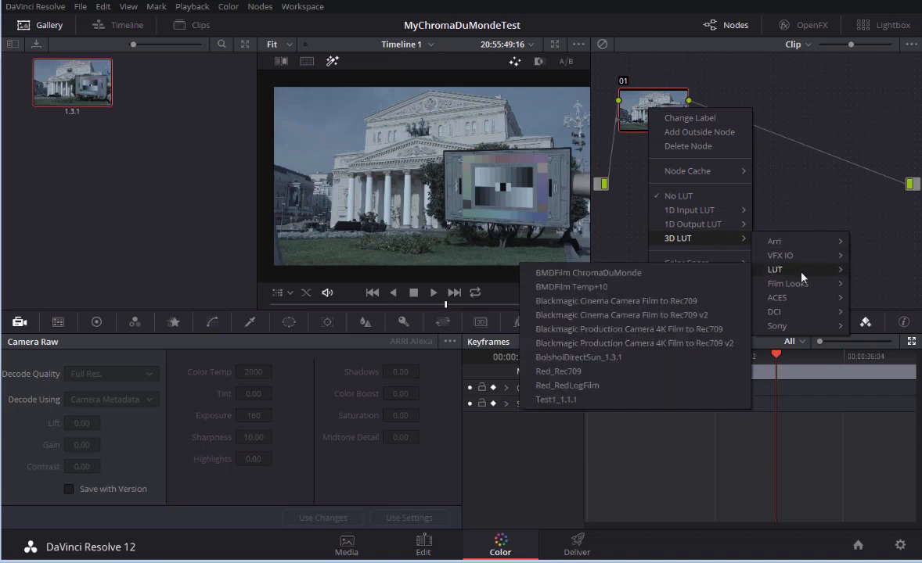
mouse_move(590, 278)
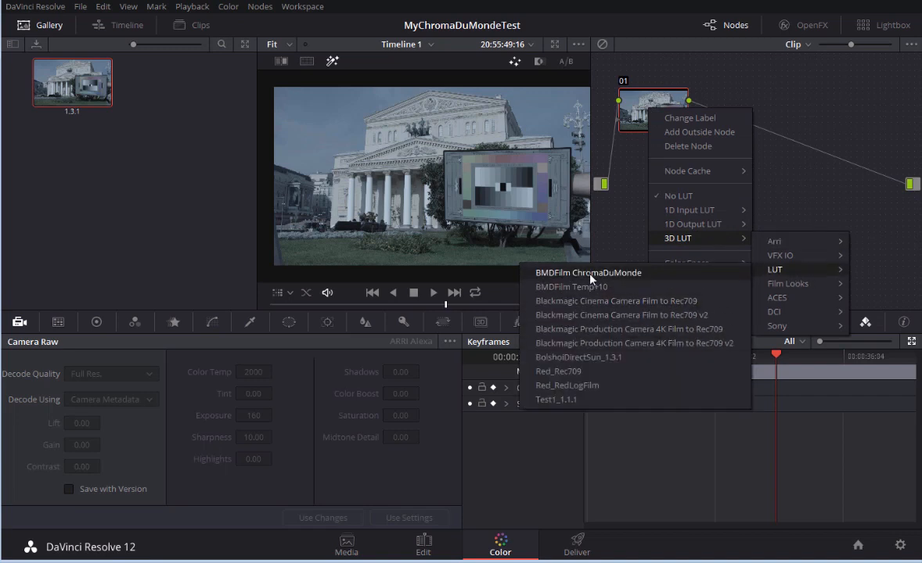
left_click(588, 272)
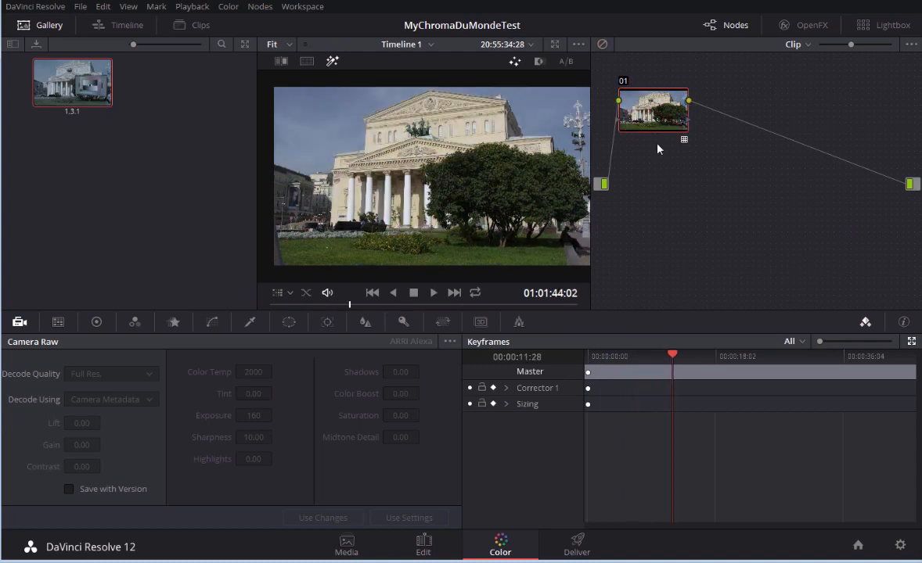
left_click(432, 293)
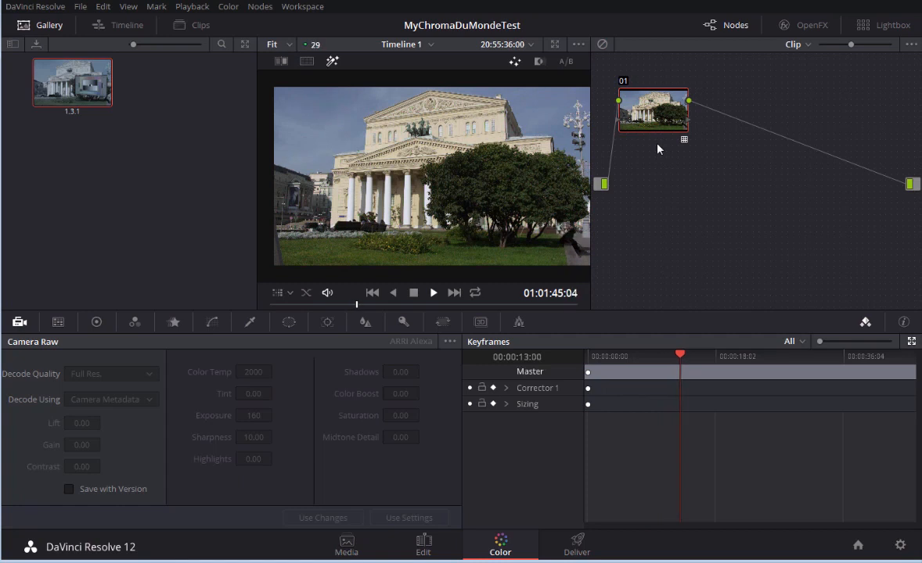